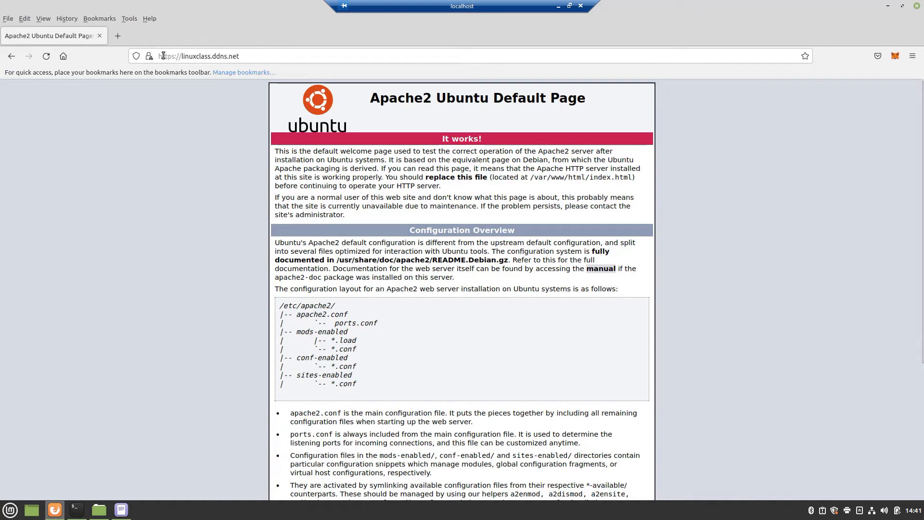
# - Show the site security details for linuxclass.ddns.net, reported as not secure
pyautogui.click(149, 56)
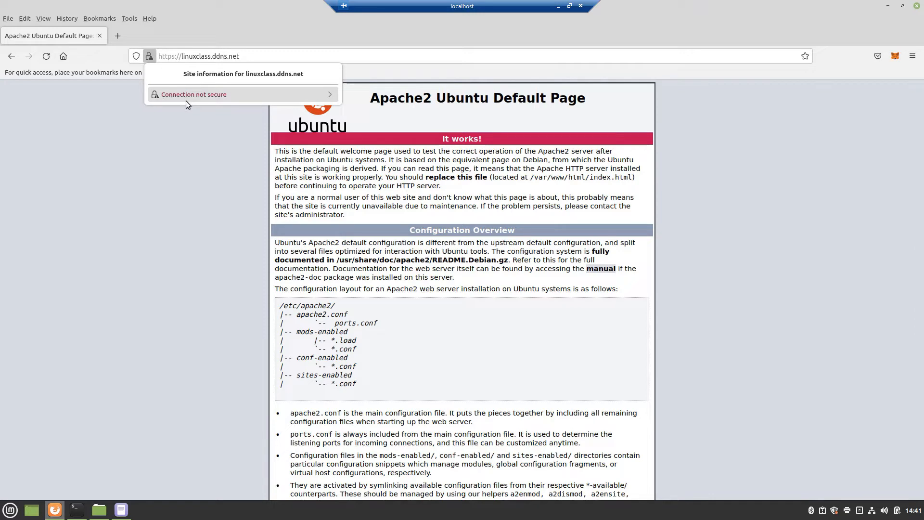
pyautogui.moveTo(159, 94)
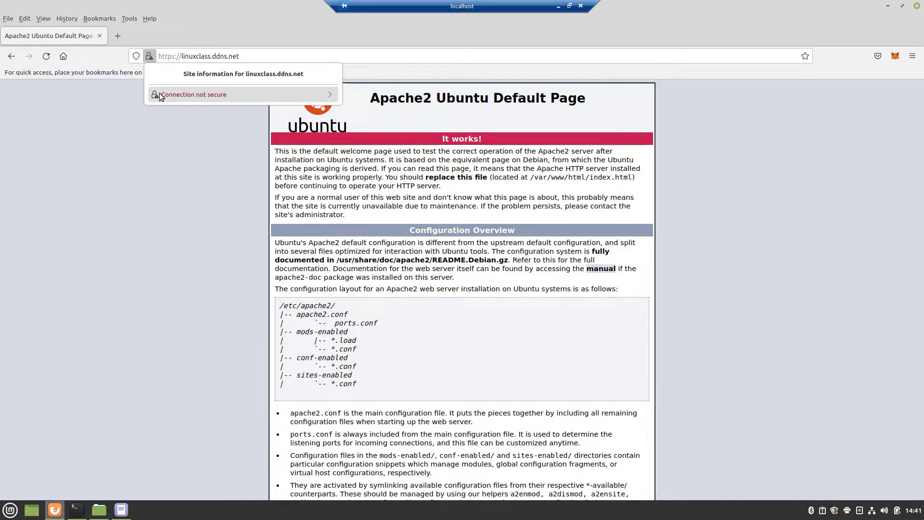
pyautogui.moveTo(186, 104)
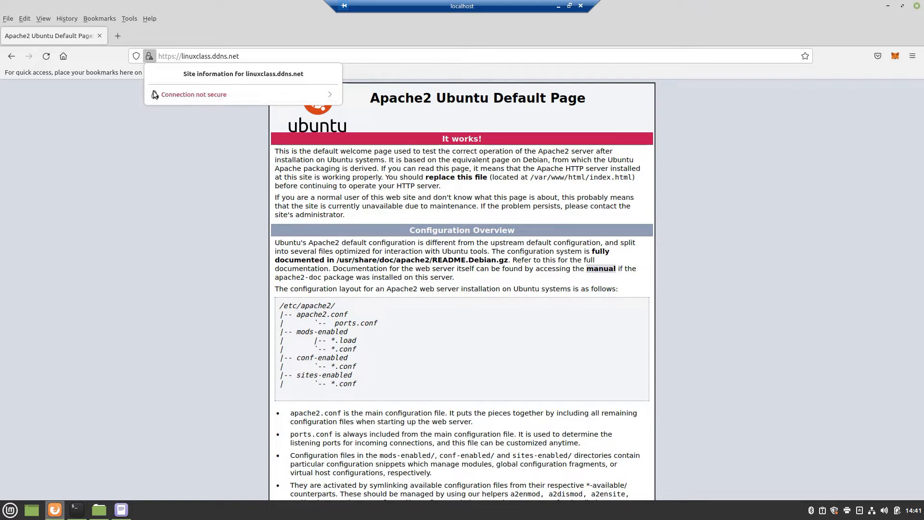
pyautogui.moveTo(194, 94)
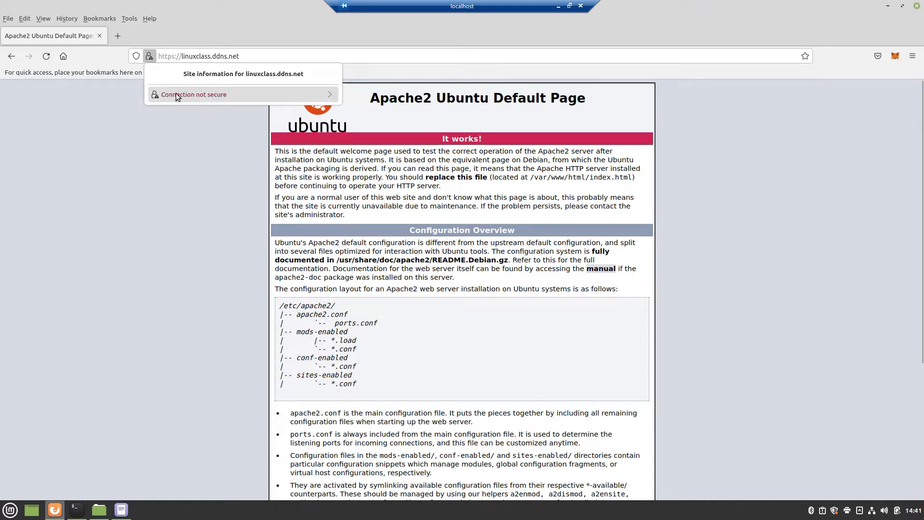
pyautogui.moveTo(187, 104)
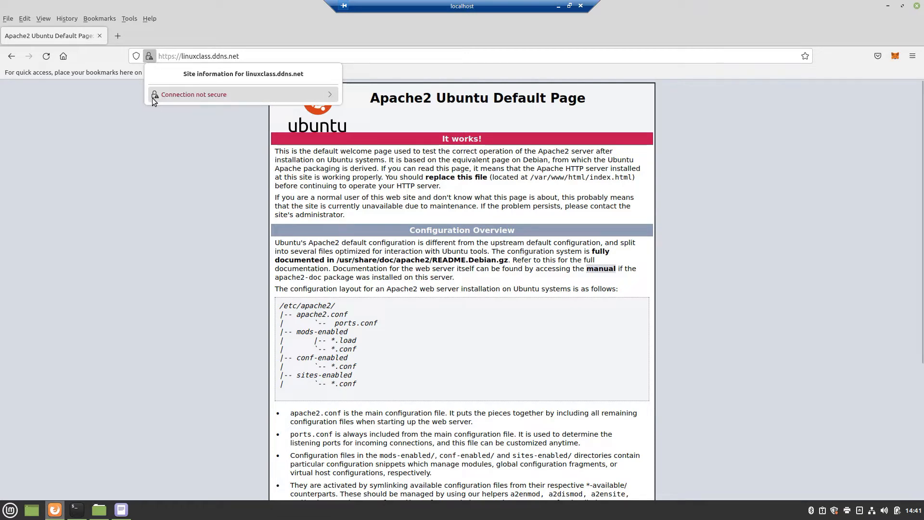
pyautogui.moveTo(186, 104)
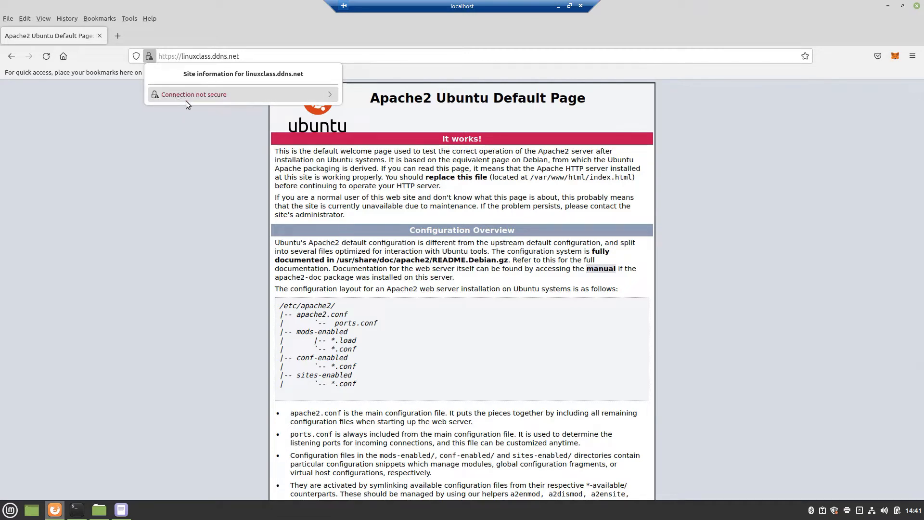
pyautogui.moveTo(175, 109)
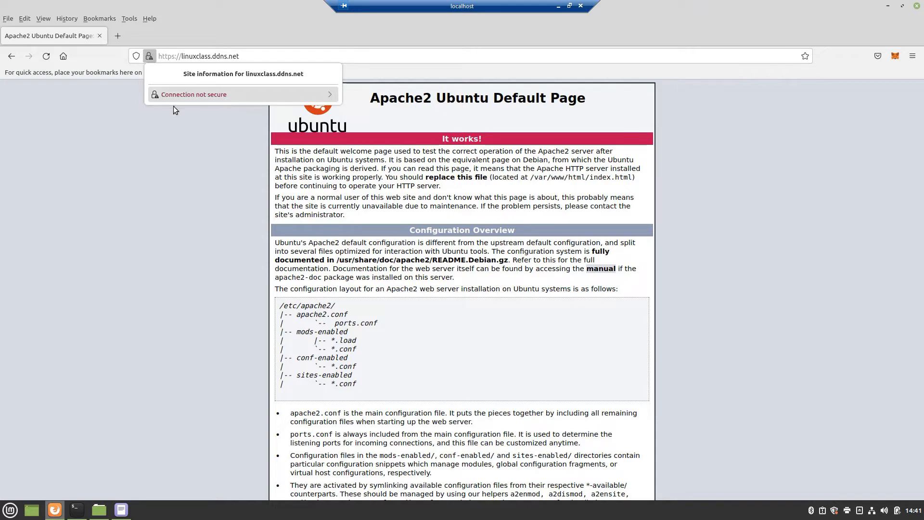
pyautogui.moveTo(186, 105)
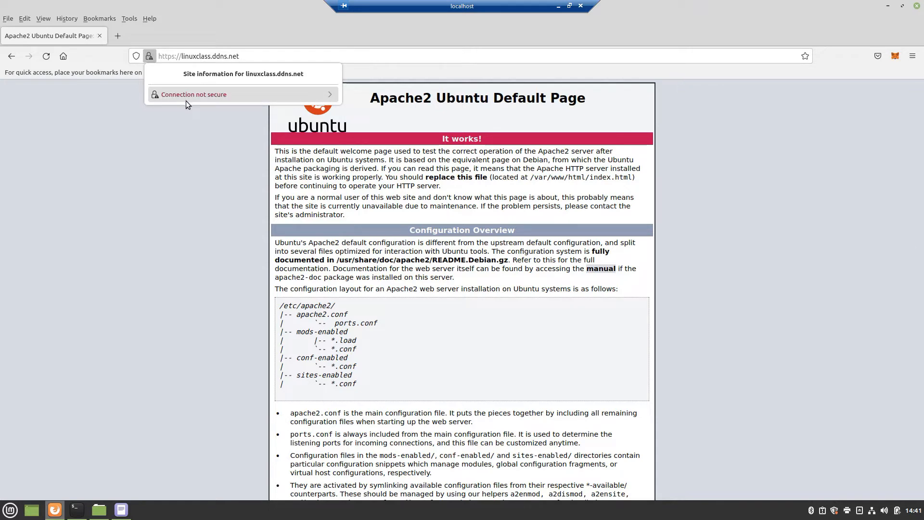
pyautogui.moveTo(130, 369)
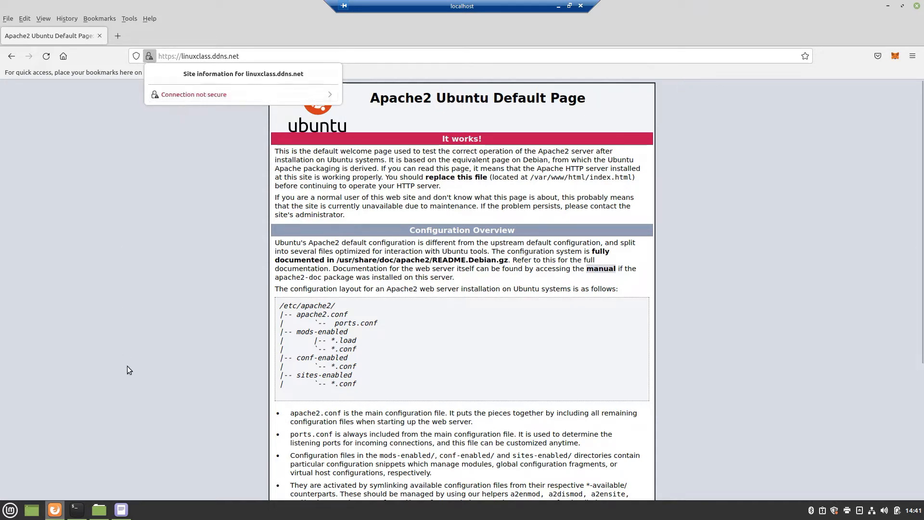
pyautogui.moveTo(75, 503)
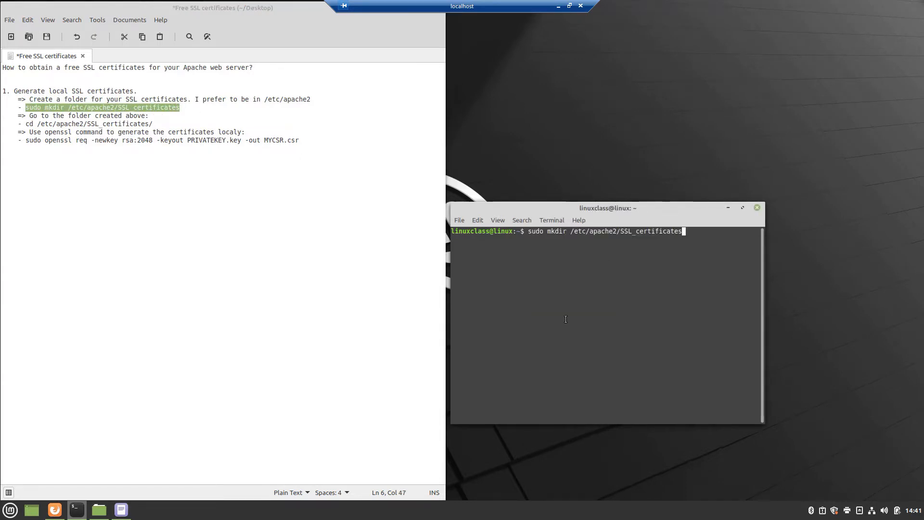
# - Run sudo mkdir /etc/apache2/SSL_certificates and switch to the file manager to check it
pyautogui.press('Return')
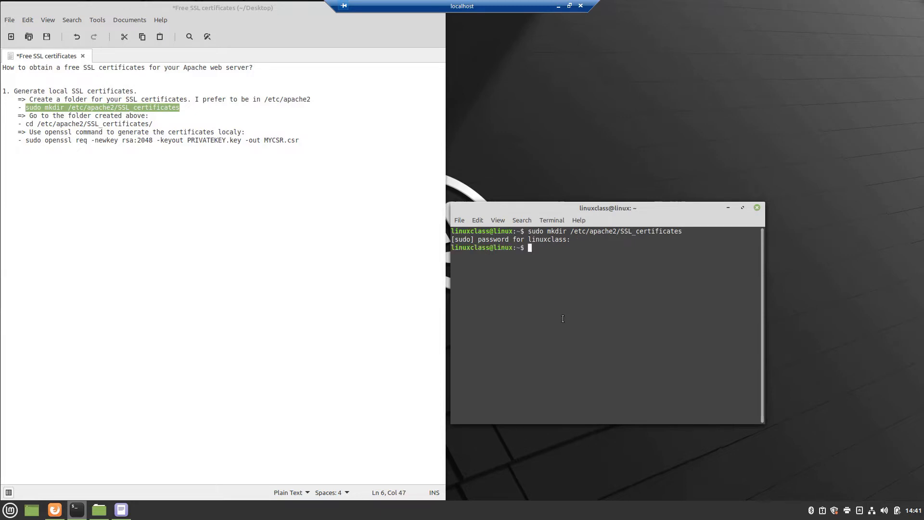
pyautogui.click(98, 510)
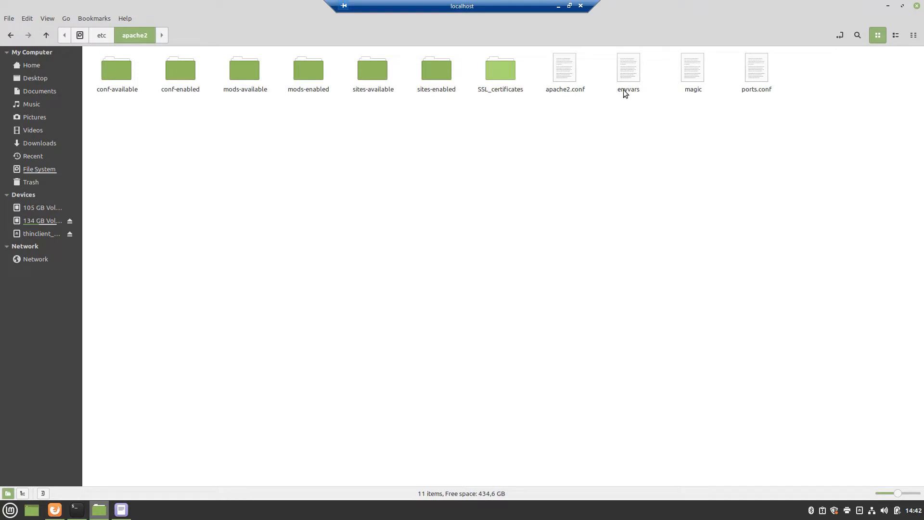
pyautogui.moveTo(861, 19)
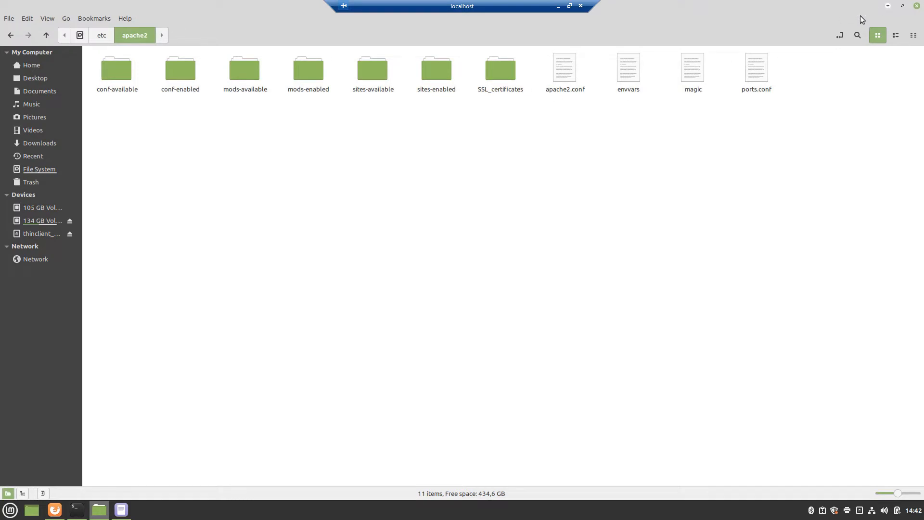
# - Browse /etc/apache2 in Nemo to confirm the SSL_certificates folder is listed
pyautogui.doubleClick(501, 70)
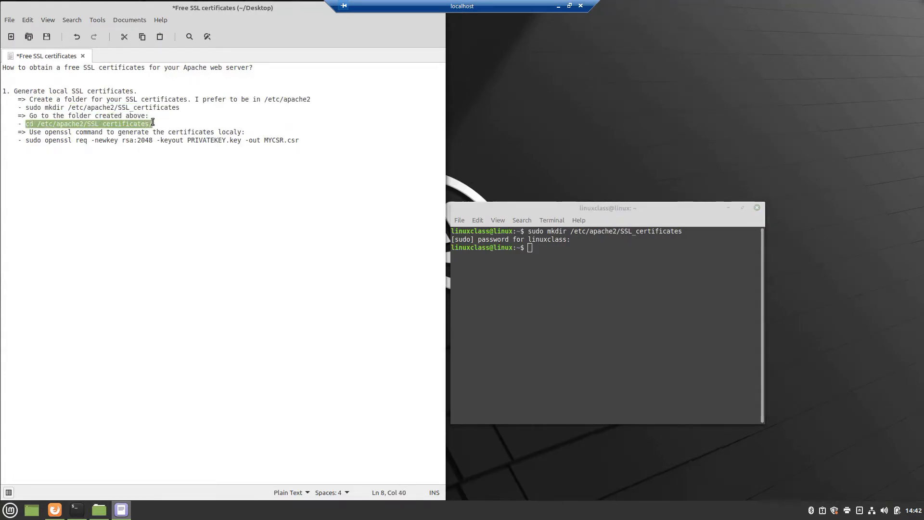
# - Change into /etc/apache2/SSL_certificates and launch the openssl req -newkey rsa:2048 request
pyautogui.write('cd /etc/apache2/SSL_certificates/')
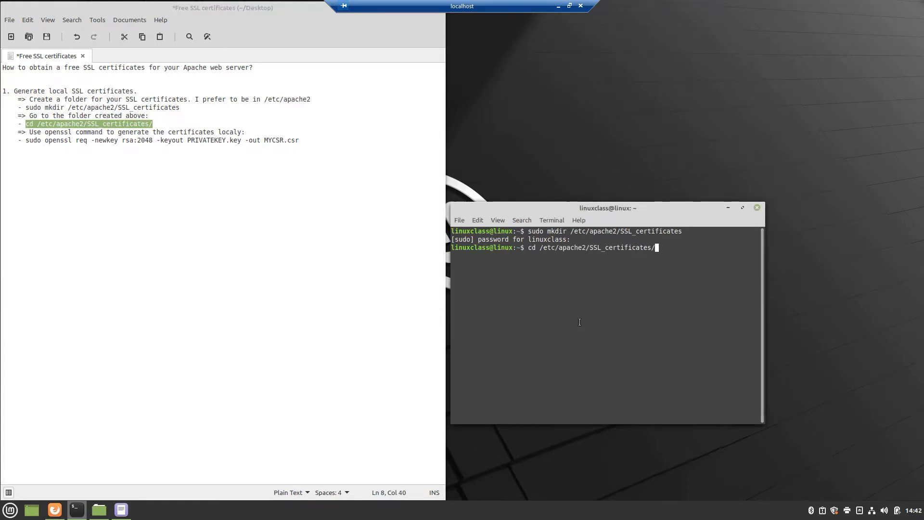
pyautogui.press('Return')
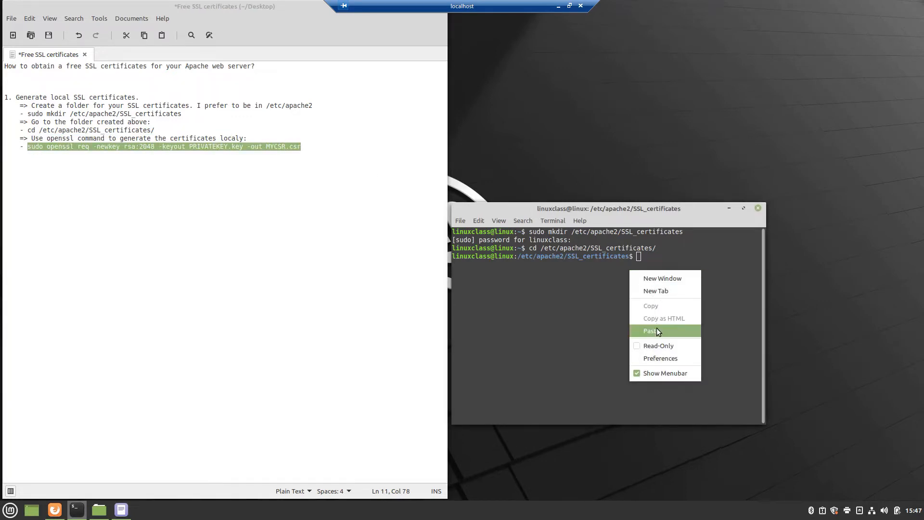
pyautogui.click(651, 330)
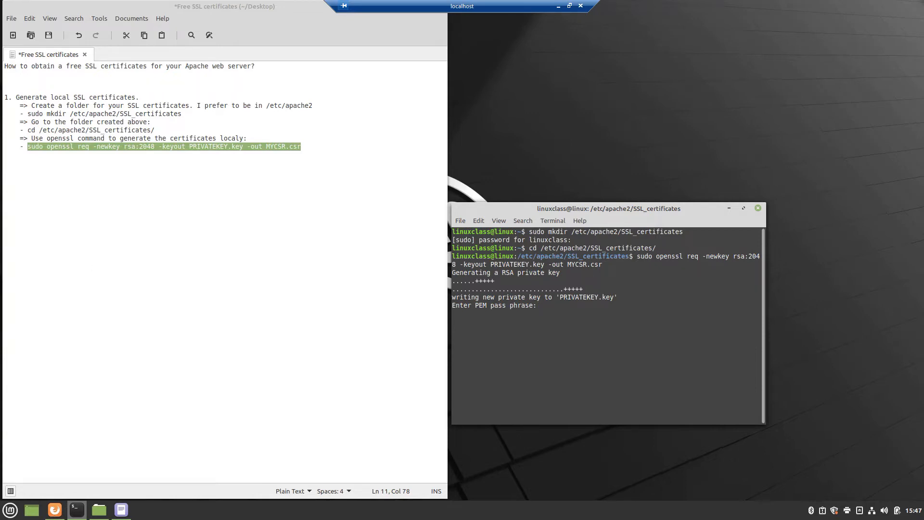
pyautogui.rightClick(539, 306)
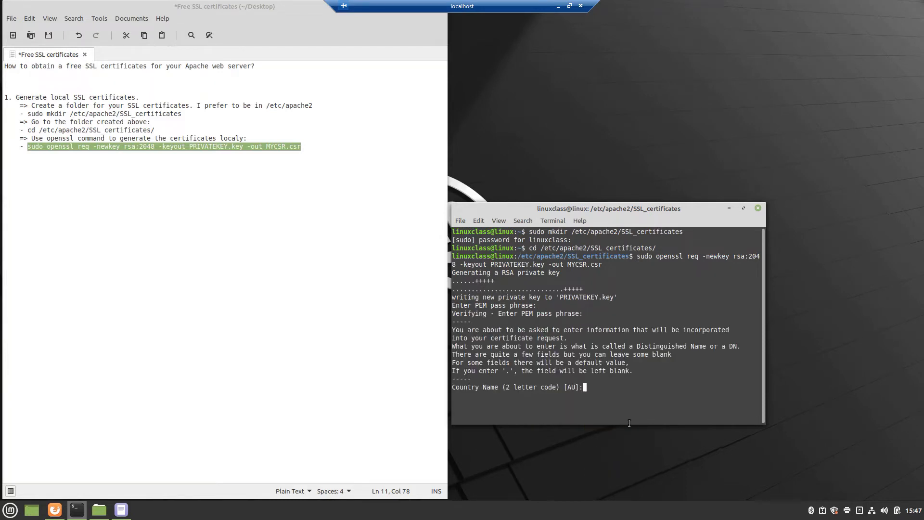
# - Answer the openssl prompts: RO, Bucharest, Linuxclass, unit Mint 20.2
pyautogui.write('RO')
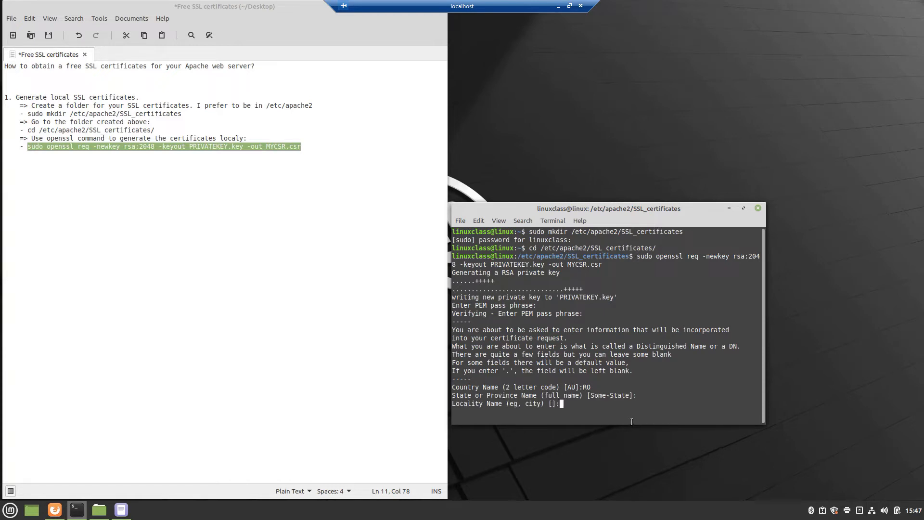
pyautogui.write('Bucharest')
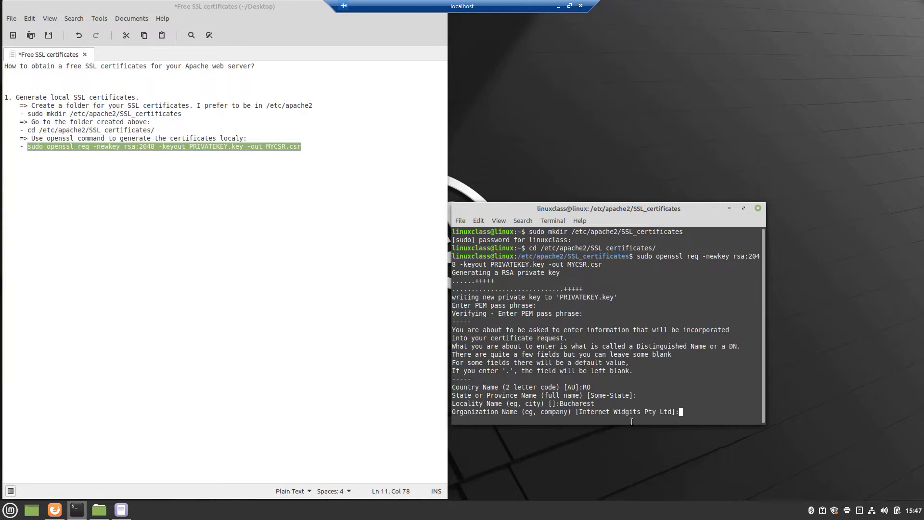
pyautogui.write('Linuxclass')
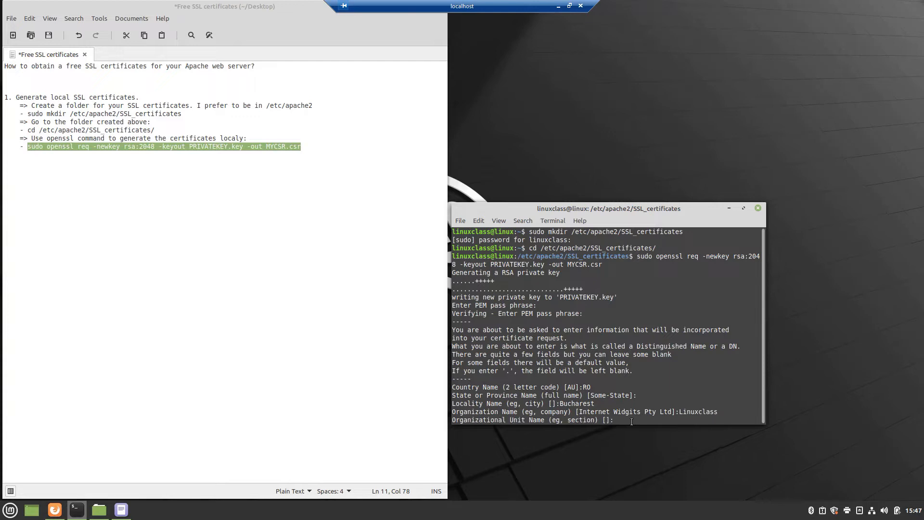
pyautogui.write('Min')
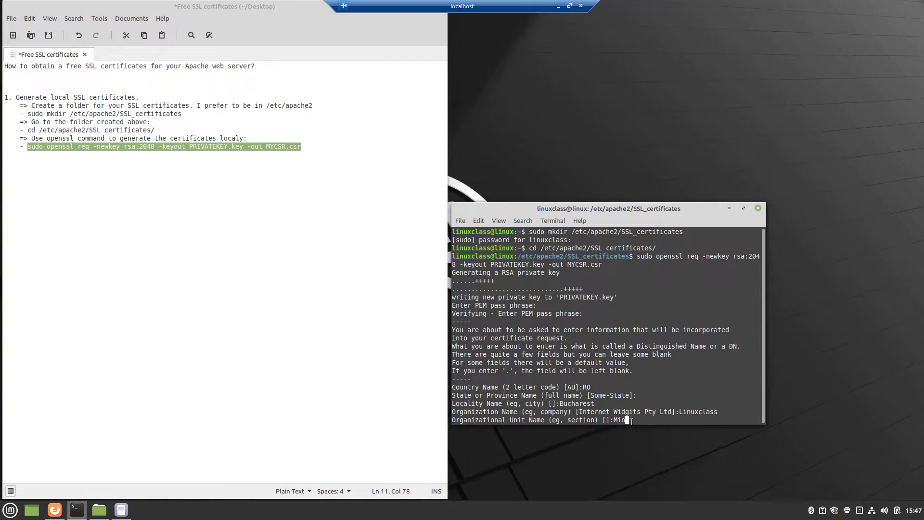
pyautogui.write('20.2')
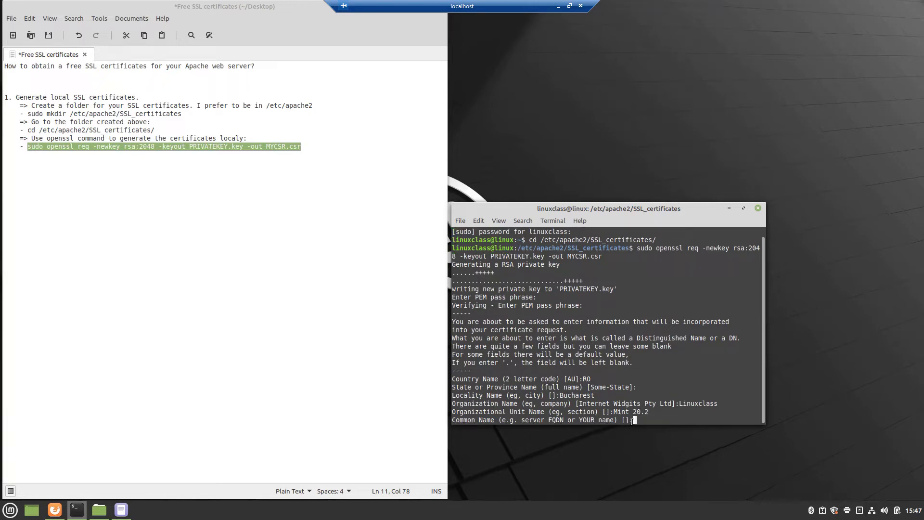
# - Give common name linuxclass.ddns.net, the email address and the challenge password
pyautogui.write('linuxclass.')
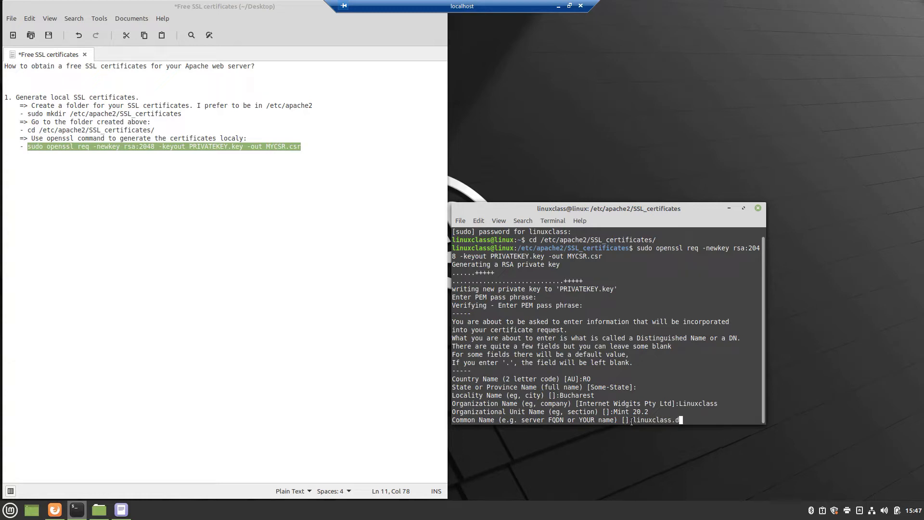
pyautogui.write('dns.net')
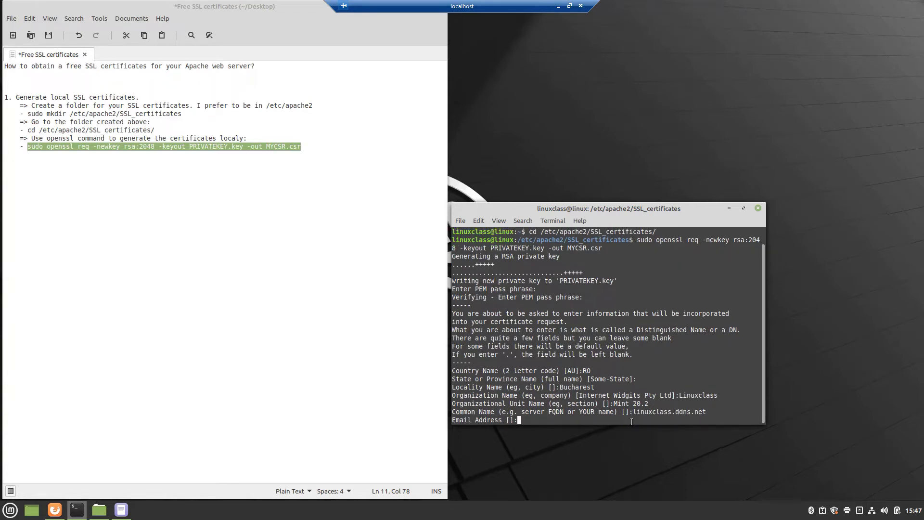
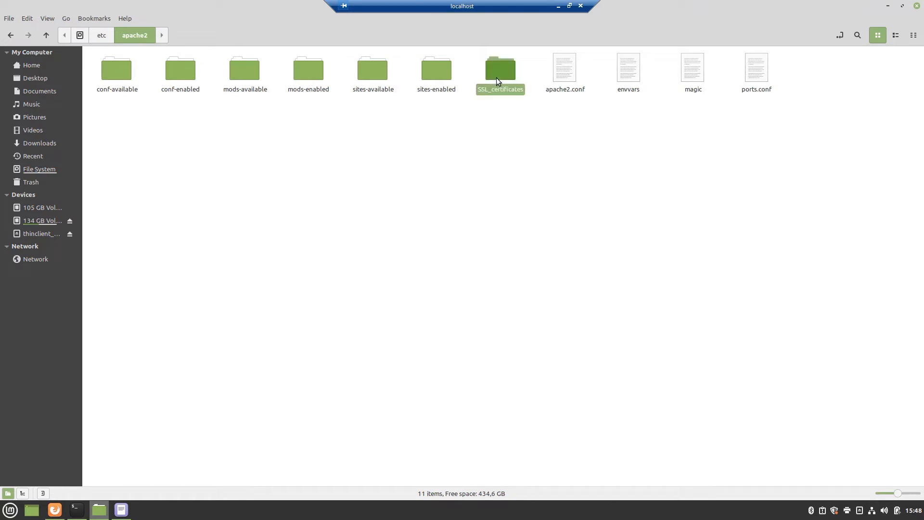
# - Open SSL_certificates in Nemo and select the generated MYCSR.csr
pyautogui.doubleClick(499, 68)
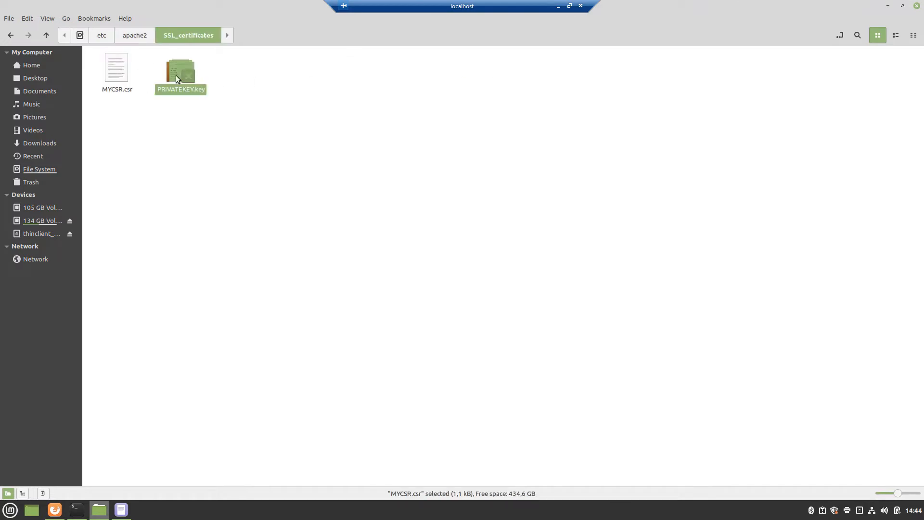
pyautogui.click(117, 67)
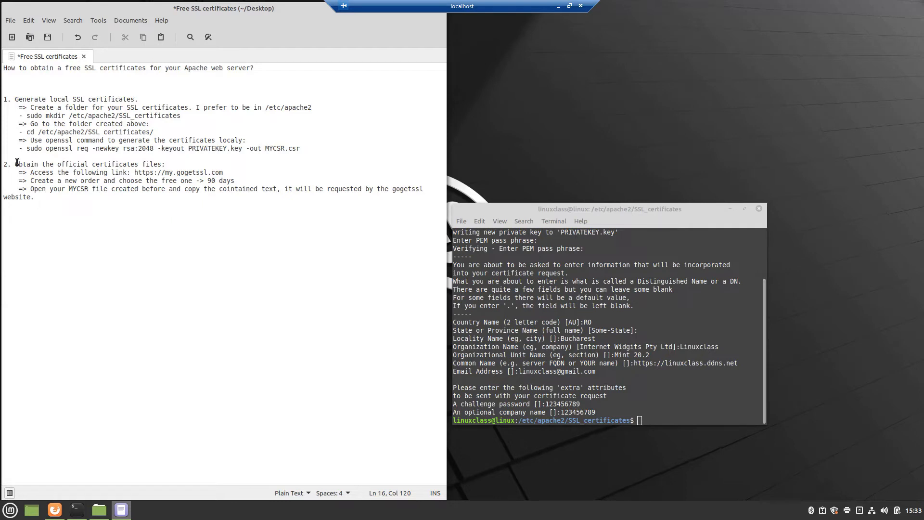
pyautogui.click(72, 172)
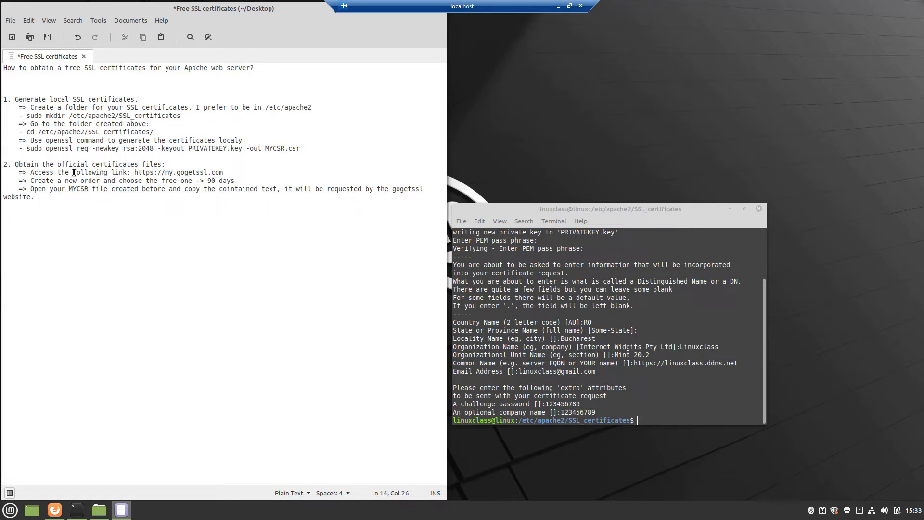
pyautogui.click(166, 172)
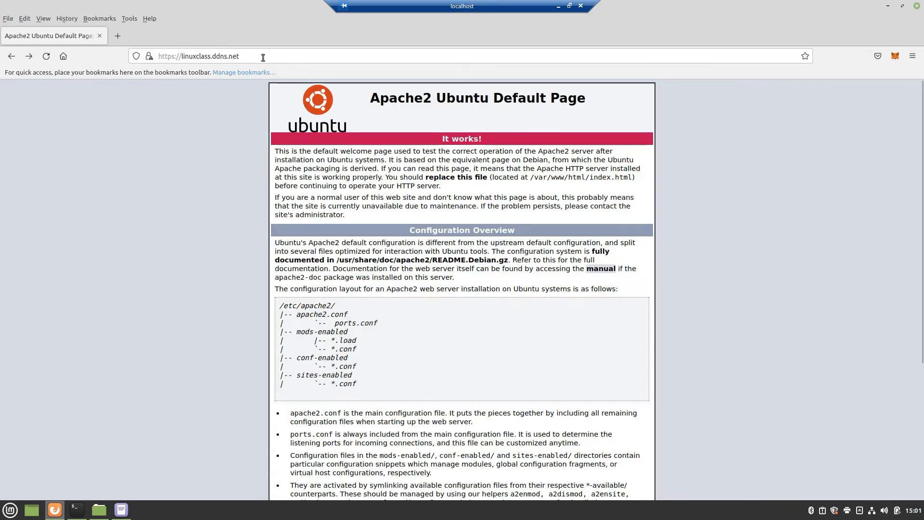
# - At my.gogetssl.com, order the free 90-day Trial SSL and complete the order
pyautogui.write('https://my.gogetssl.com/en')
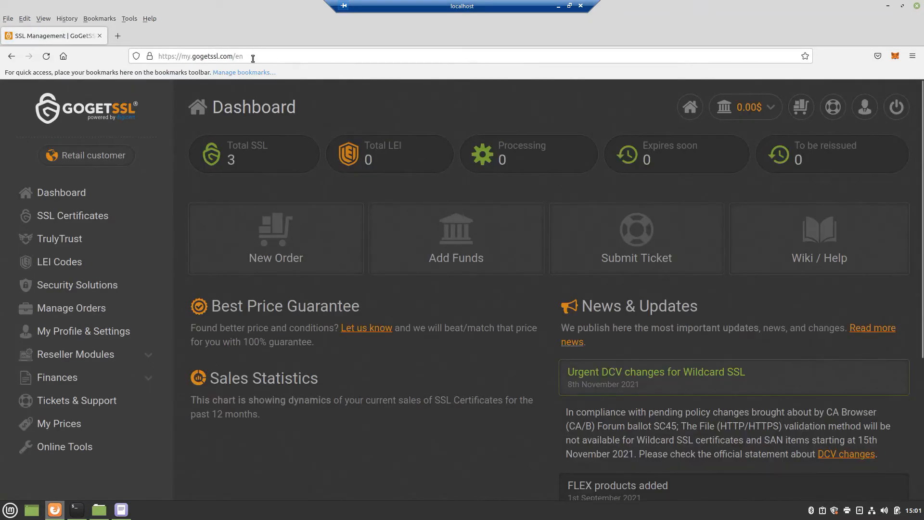
pyautogui.moveTo(275, 239)
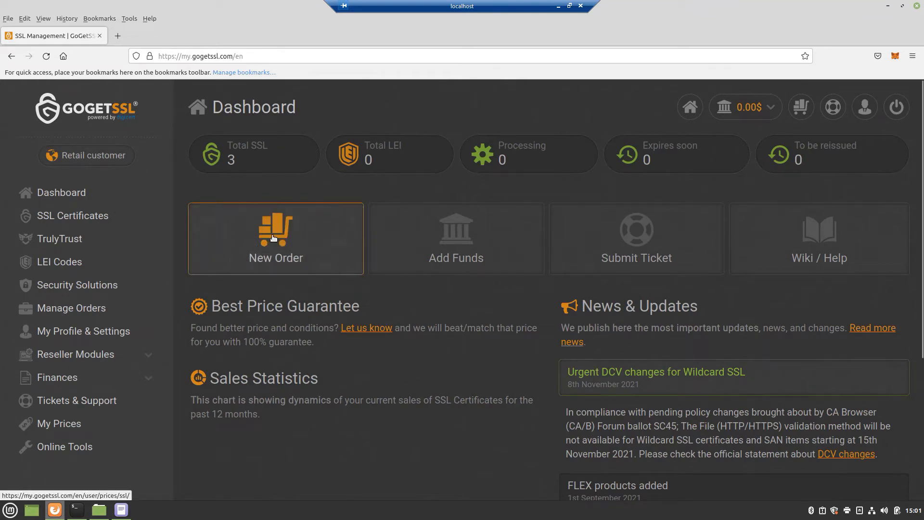
pyautogui.click(59, 423)
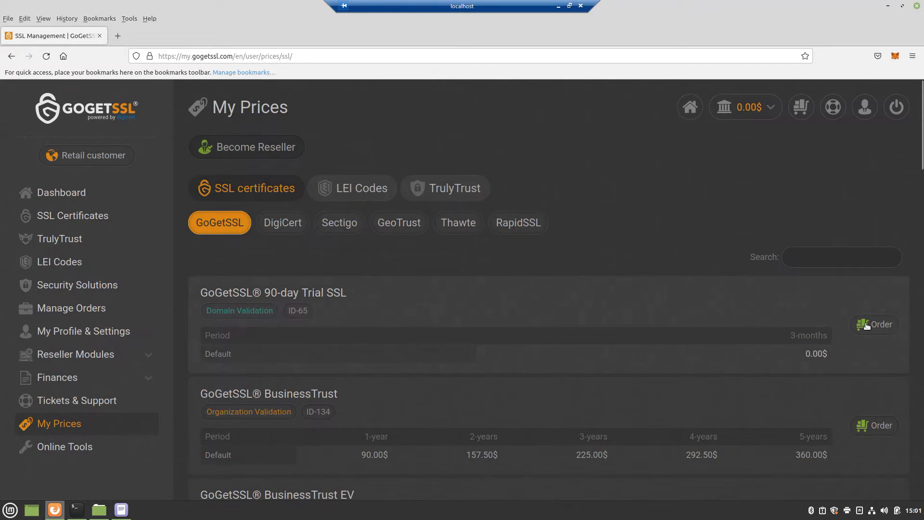
pyautogui.moveTo(875, 325)
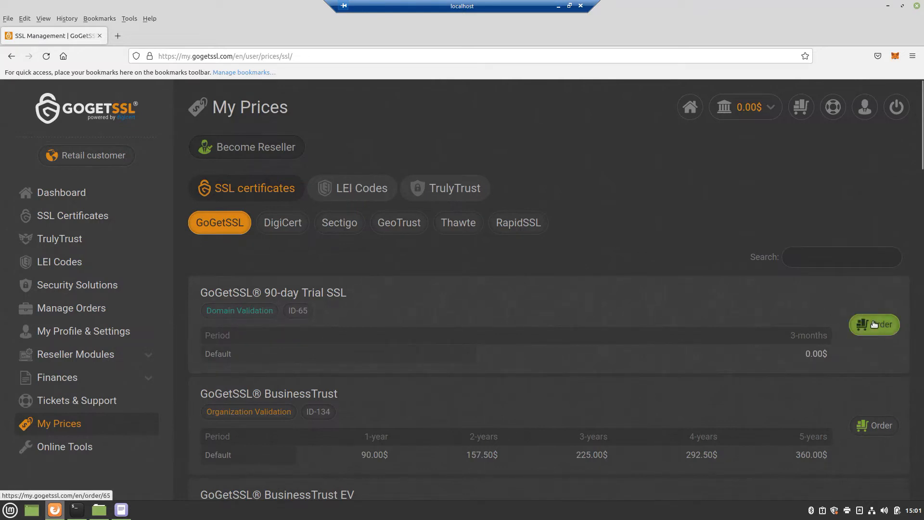
pyautogui.click(875, 325)
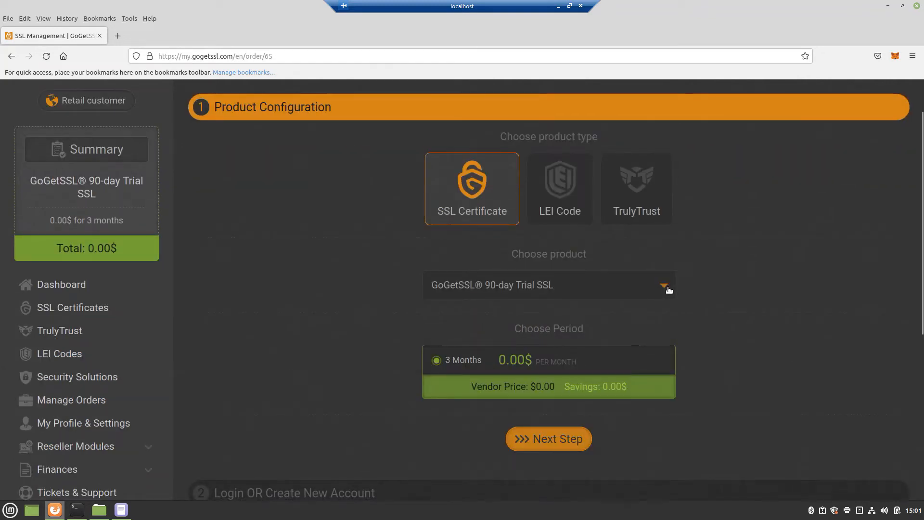
pyautogui.click(548, 439)
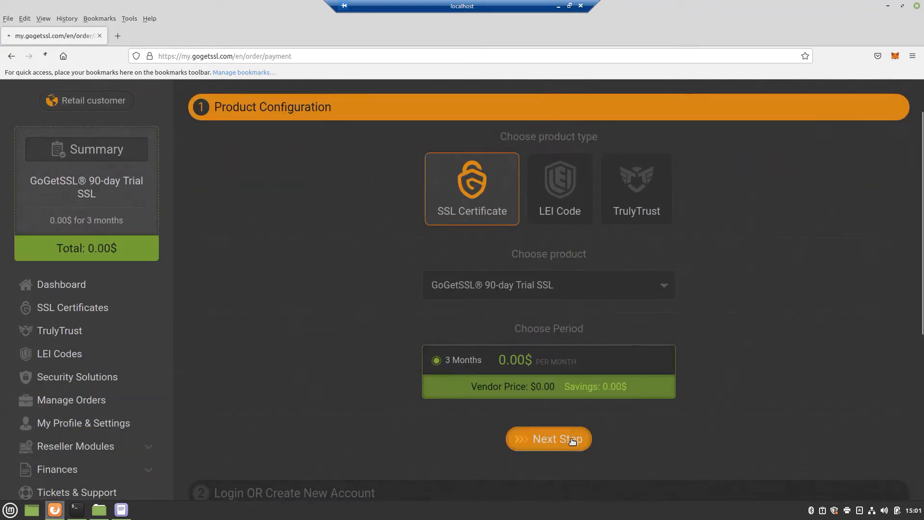
pyautogui.click(548, 439)
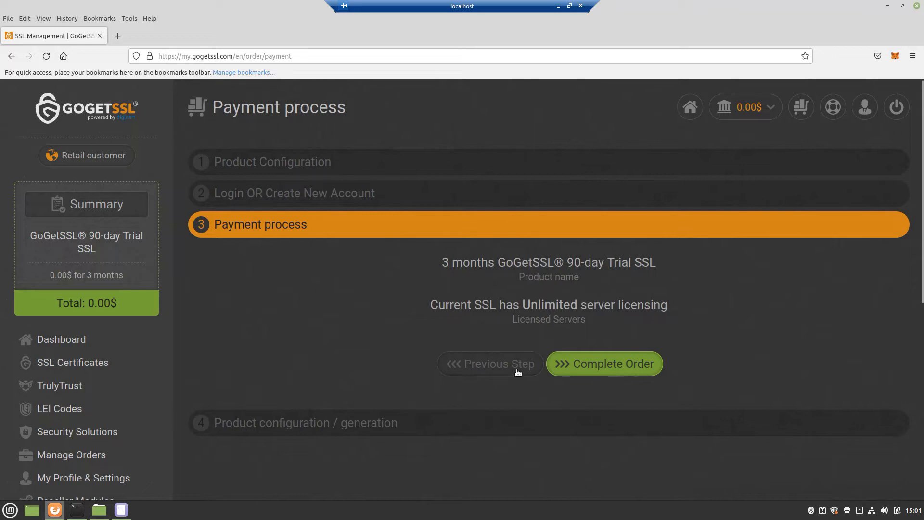
pyautogui.click(604, 364)
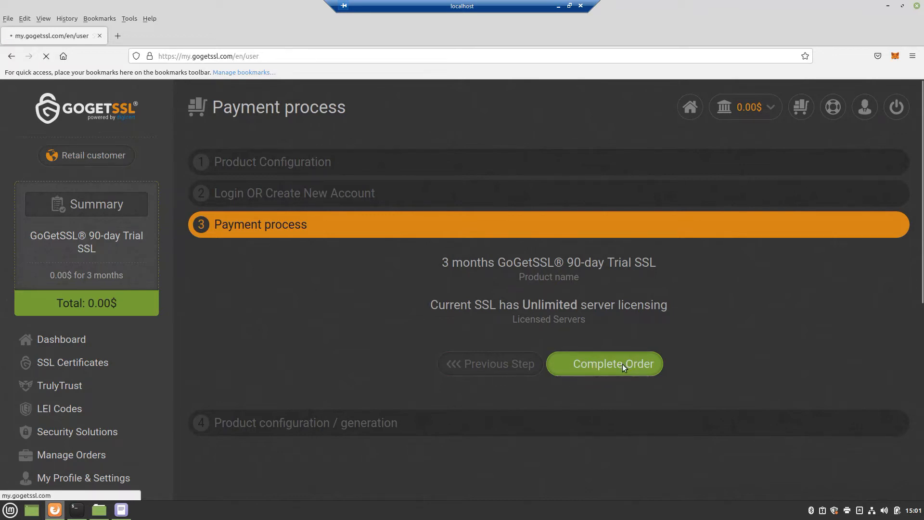
pyautogui.click(604, 364)
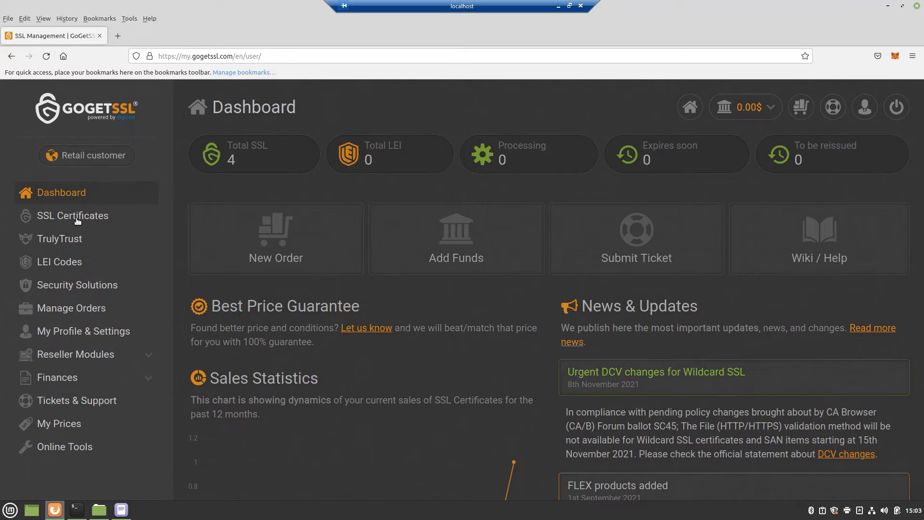
# - View the new incomplete trial order from the SSL Certificates list
pyautogui.click(74, 216)
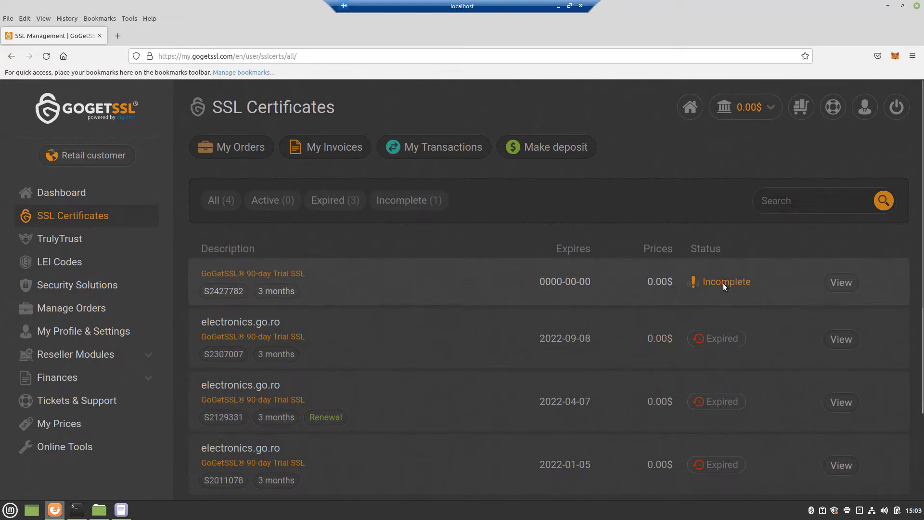
pyautogui.click(839, 282)
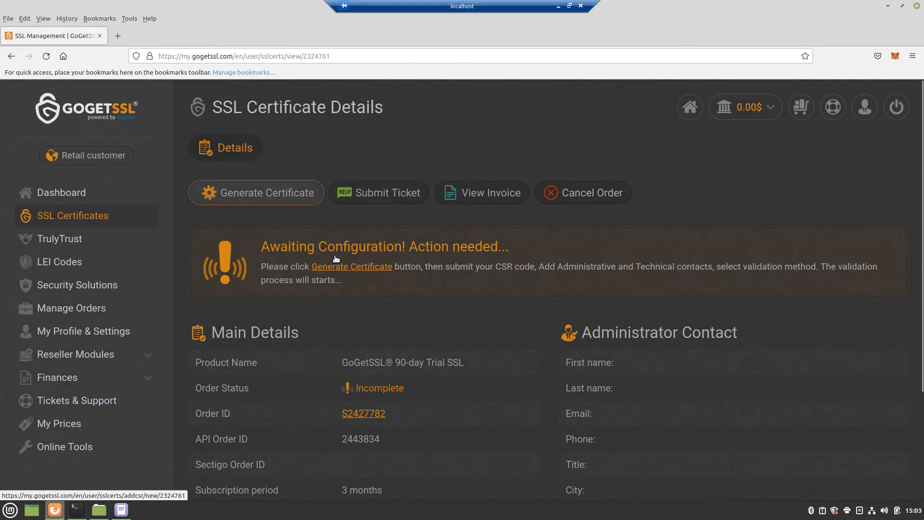
# - Start Generate Certificate and open MYCSR.csr in the text editor
pyautogui.click(255, 193)
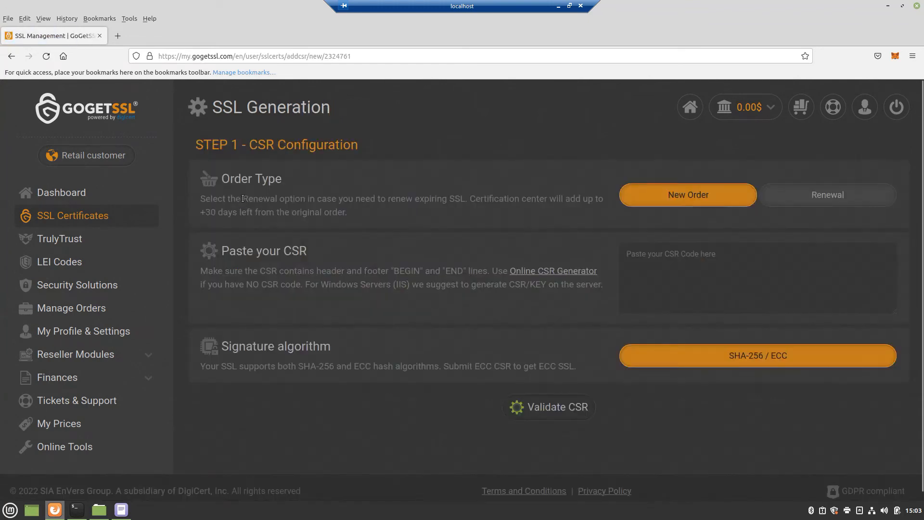
pyautogui.moveTo(99, 509)
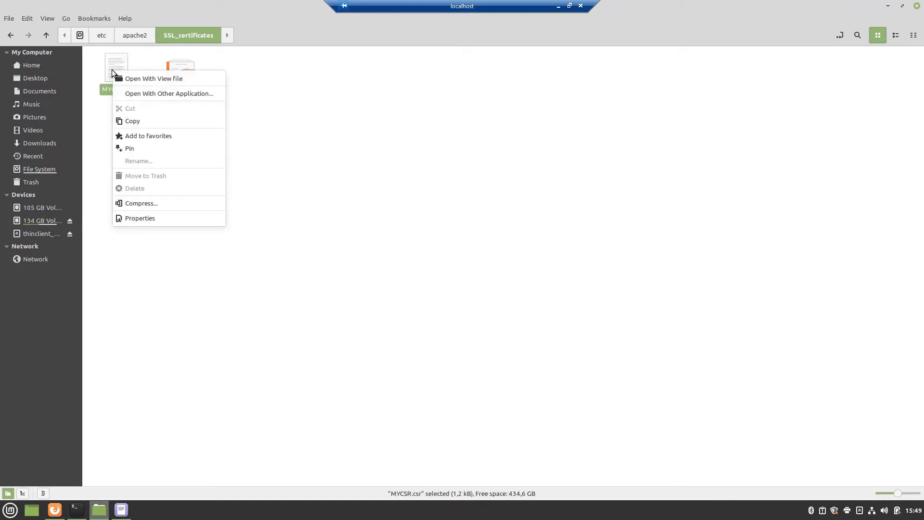
pyautogui.click(169, 93)
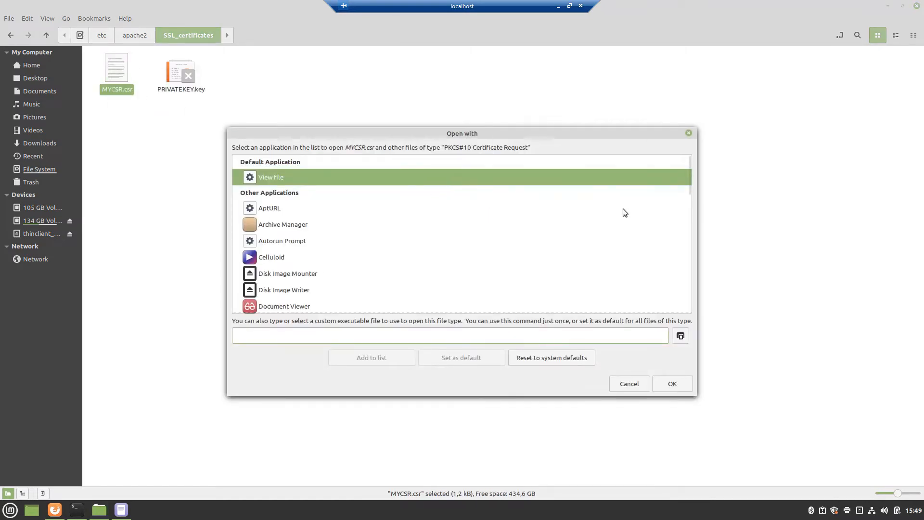
pyautogui.scroll(-3)
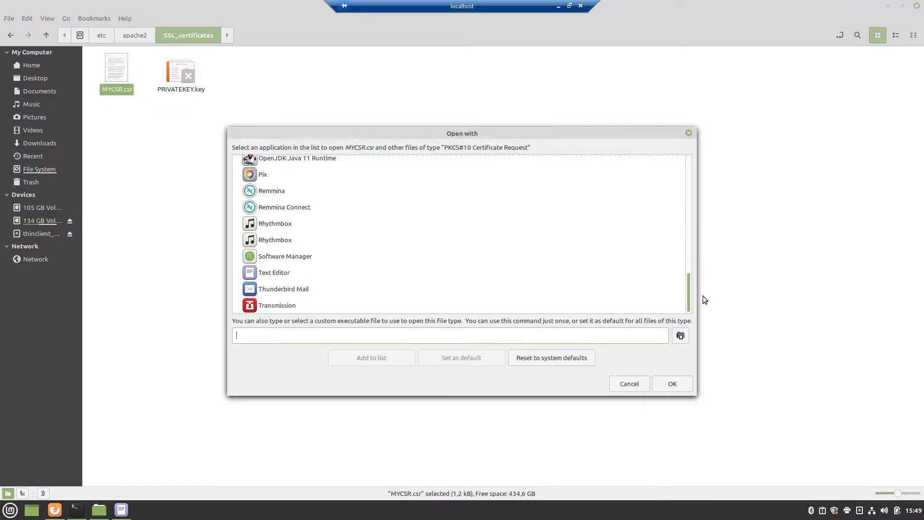
pyautogui.click(275, 273)
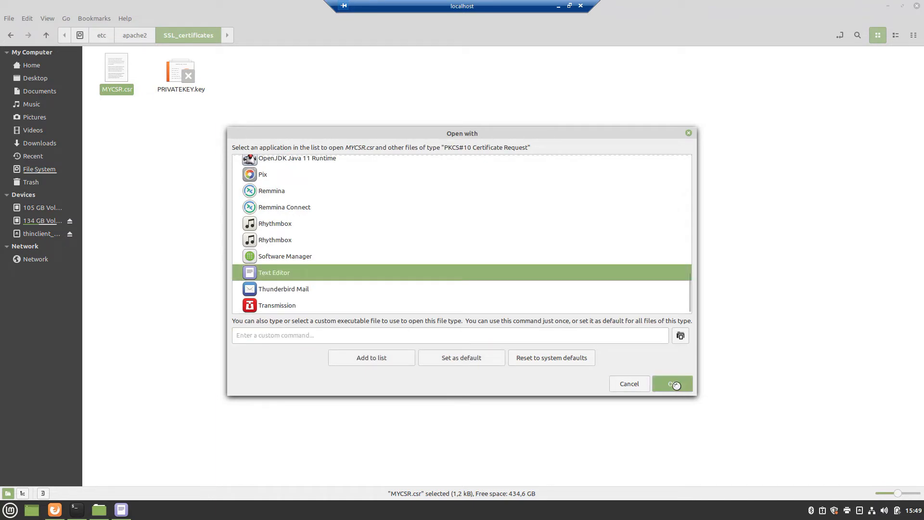
pyautogui.click(672, 384)
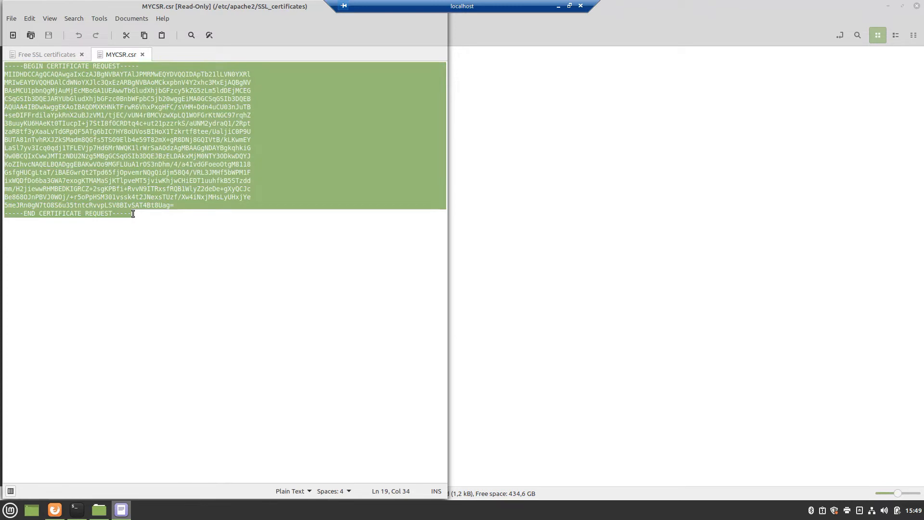
# - Paste the MYCSR.csr contents into the GoGetSSL CSR box and close the editor file
pyautogui.click(56, 509)
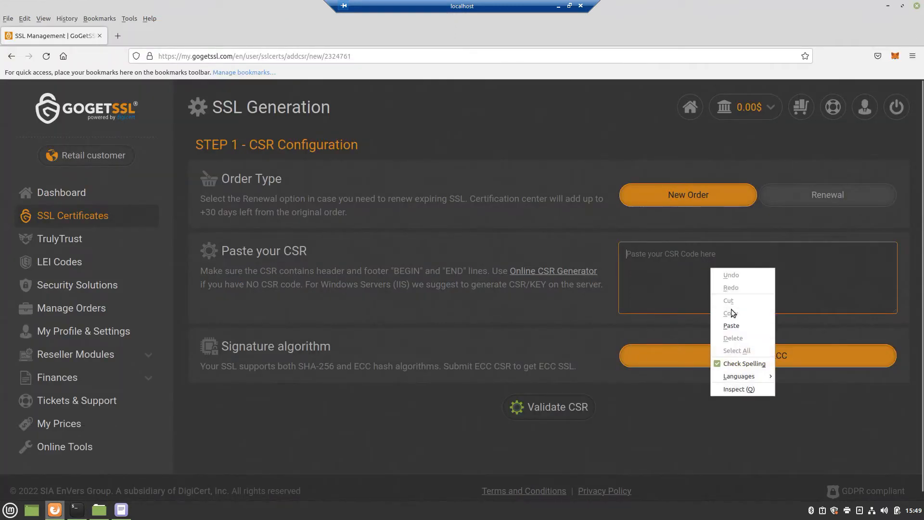
pyautogui.click(731, 326)
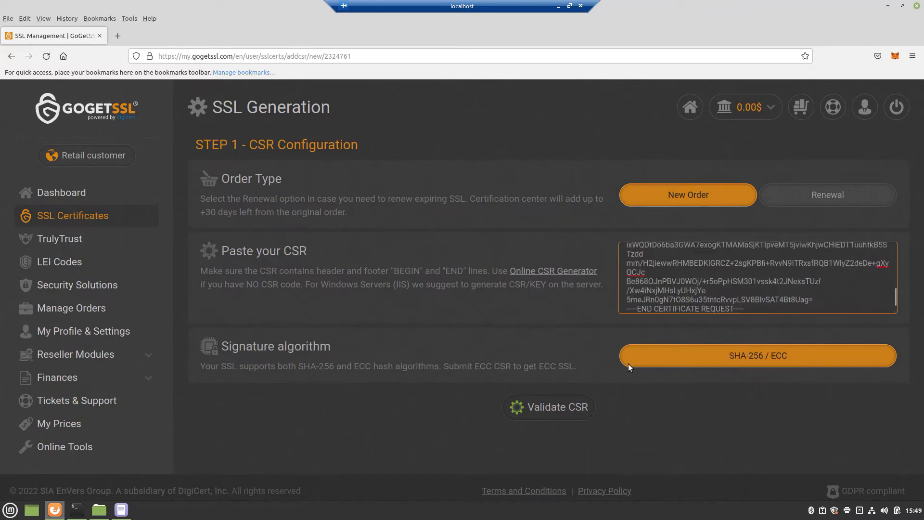
pyautogui.click(548, 406)
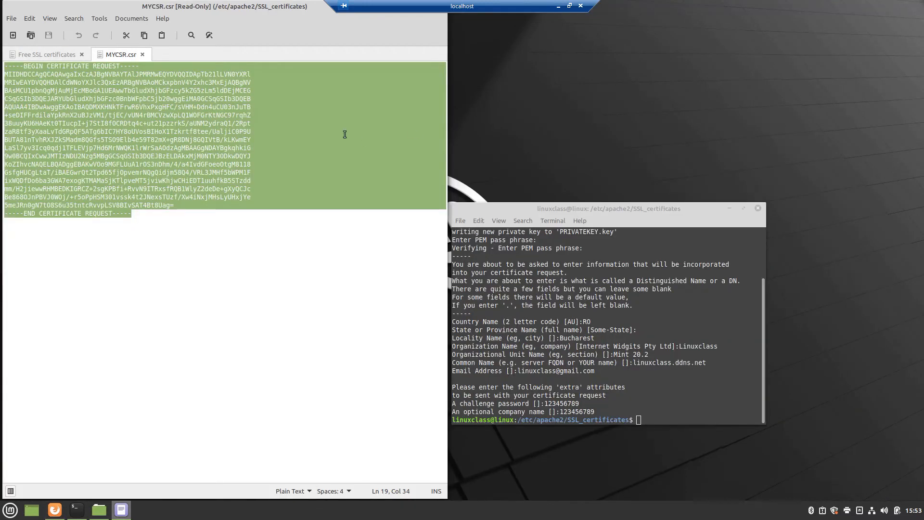
pyautogui.click(43, 54)
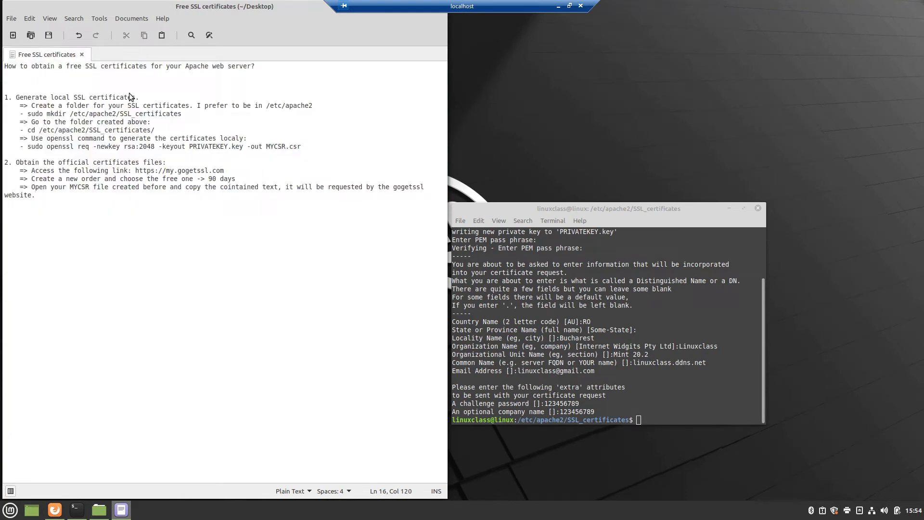
pyautogui.press('Return')
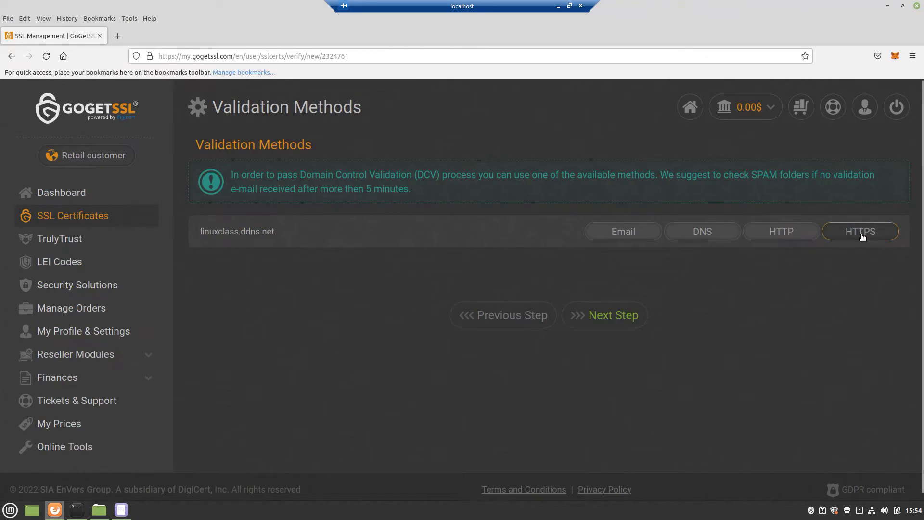
# - Choose HTTPS validation, submit the Administrator Contact details and Complete Generation
pyautogui.click(860, 231)
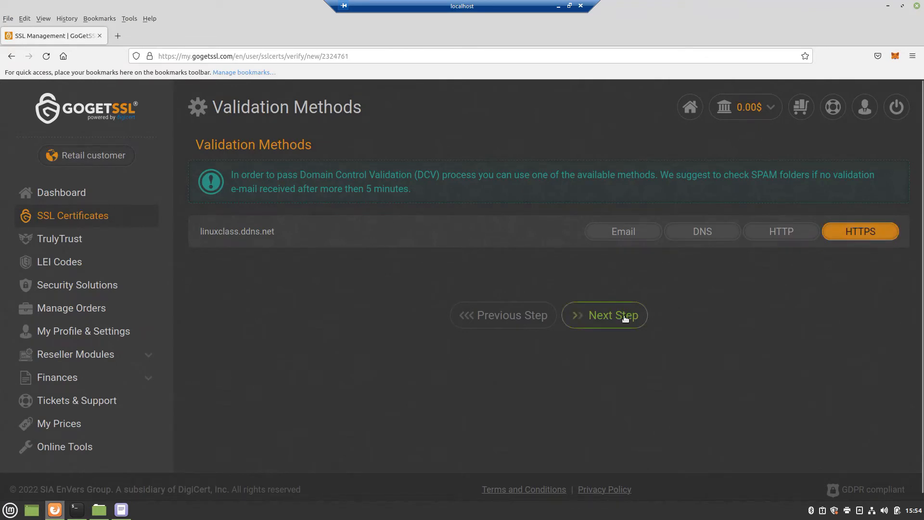
pyautogui.click(605, 315)
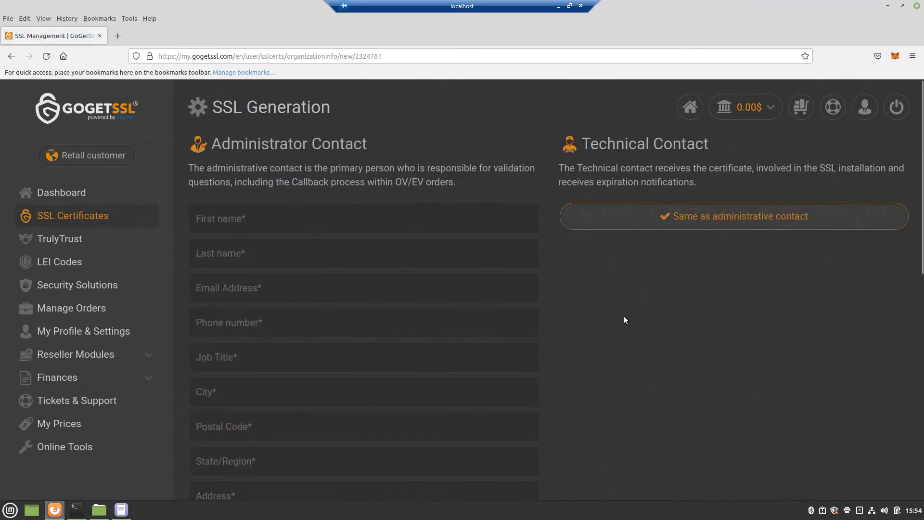
pyautogui.scroll(-3)
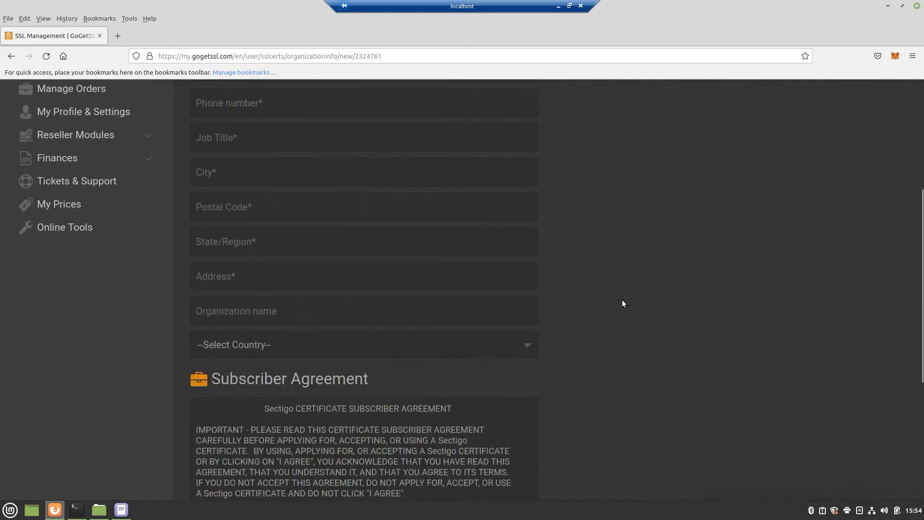
pyautogui.scroll(-3)
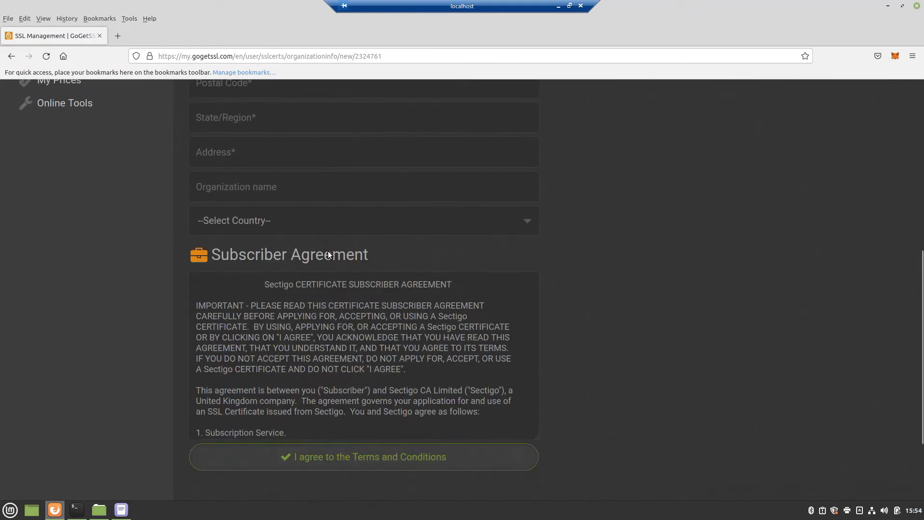
pyautogui.scroll(-3)
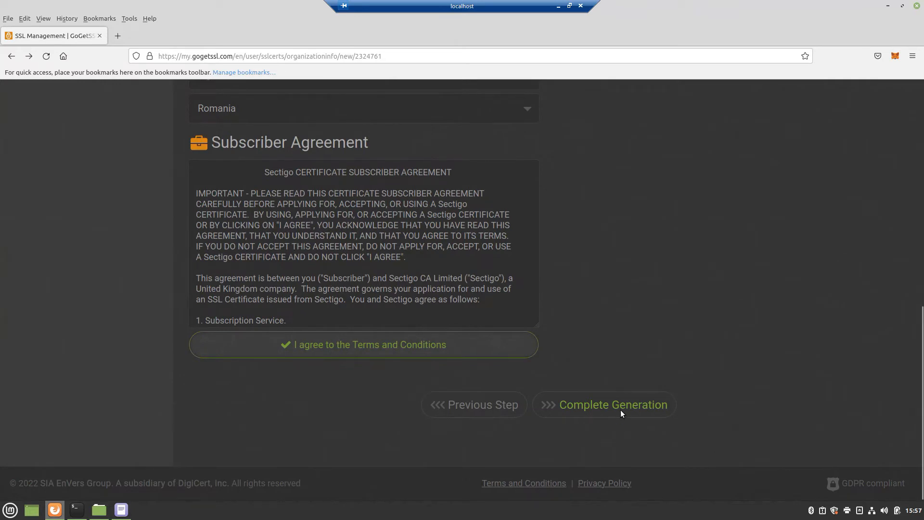
pyautogui.click(603, 405)
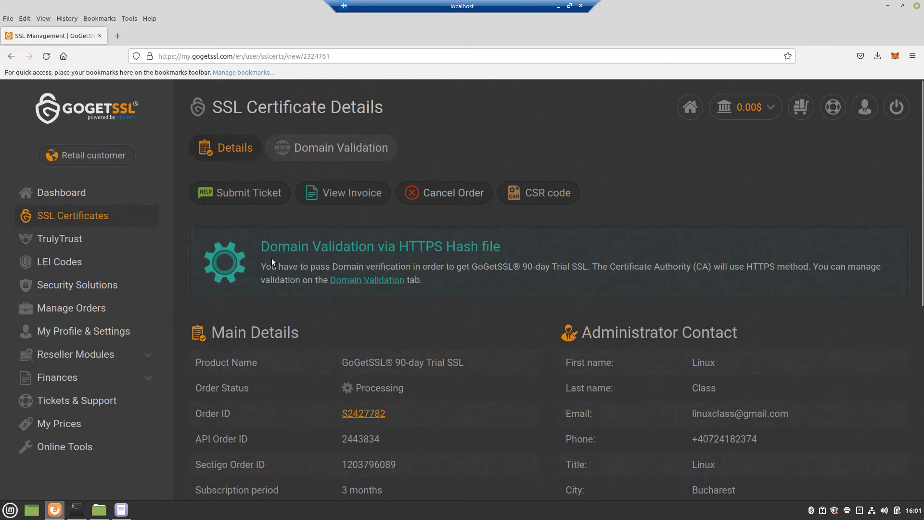
pyautogui.moveTo(367, 279)
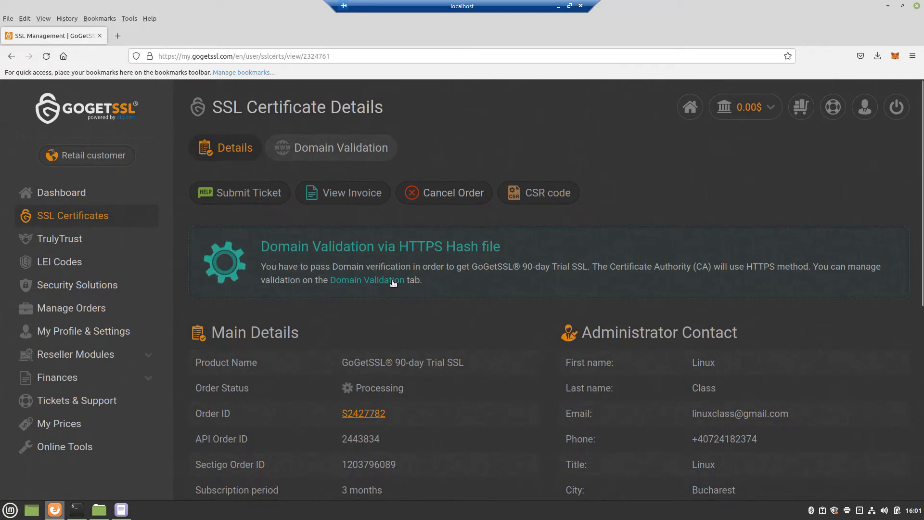
pyautogui.click(330, 147)
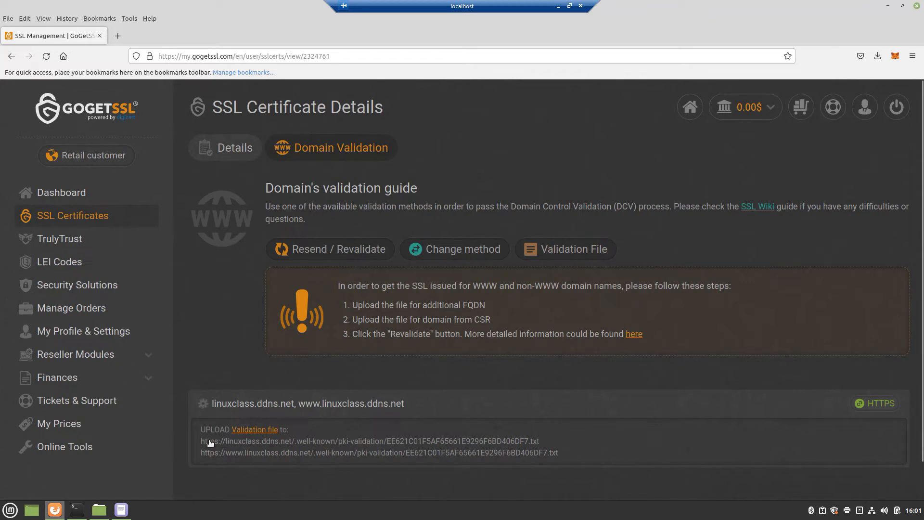
pyautogui.moveTo(196, 447)
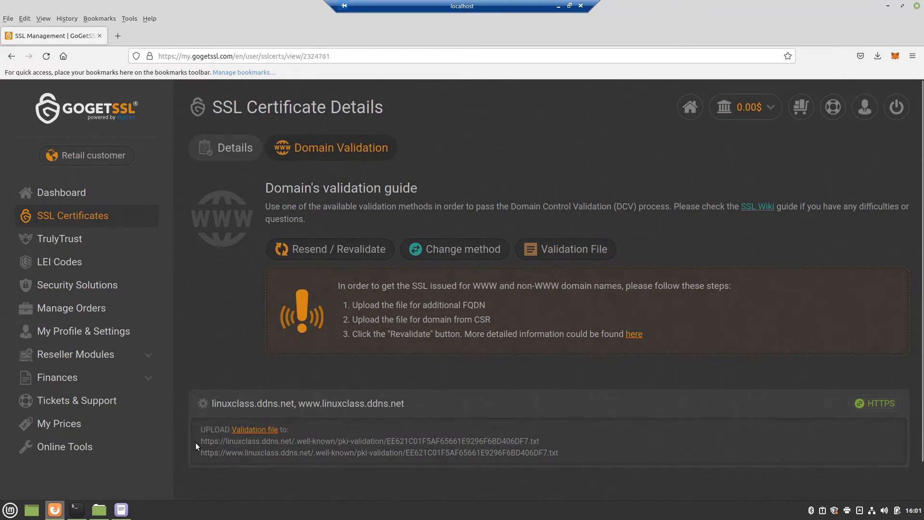
pyautogui.moveTo(248, 443)
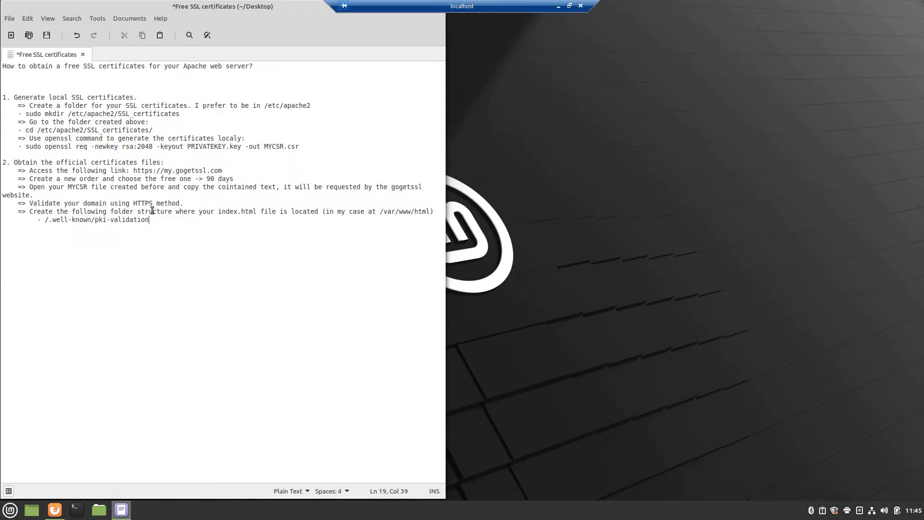
pyautogui.moveTo(76, 510)
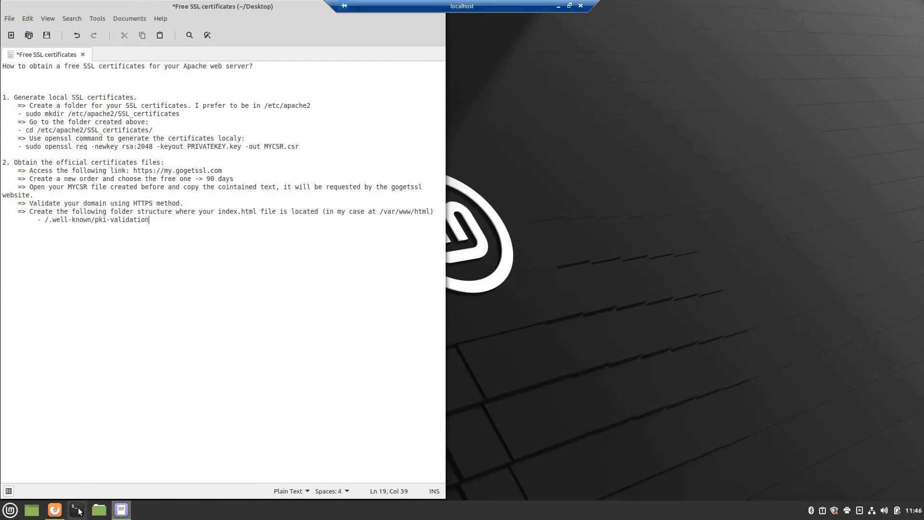
# - Run sudo mkdir -p /var/www/html/.well-known/pki-validation and note the next validation-file step
pyautogui.click(76, 510)
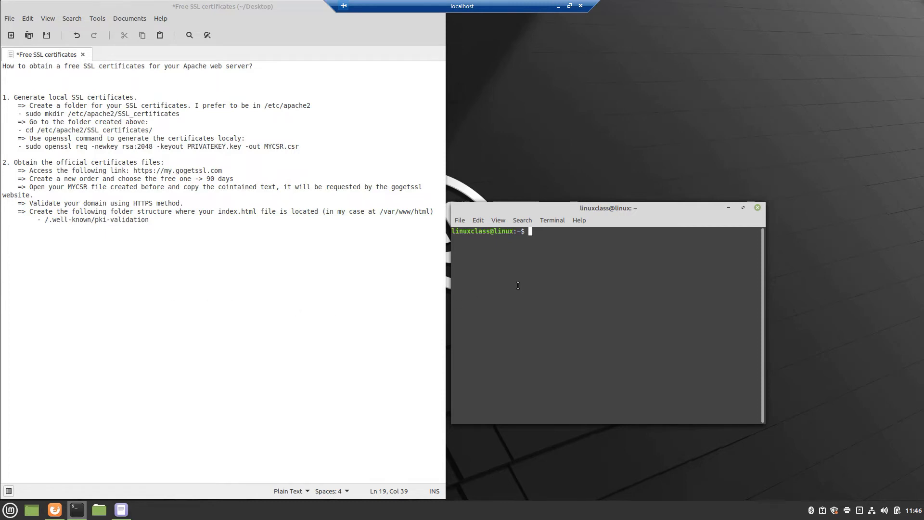
pyautogui.write('sudo mkdir -p /var/www/html/.well-known/pki-validation')
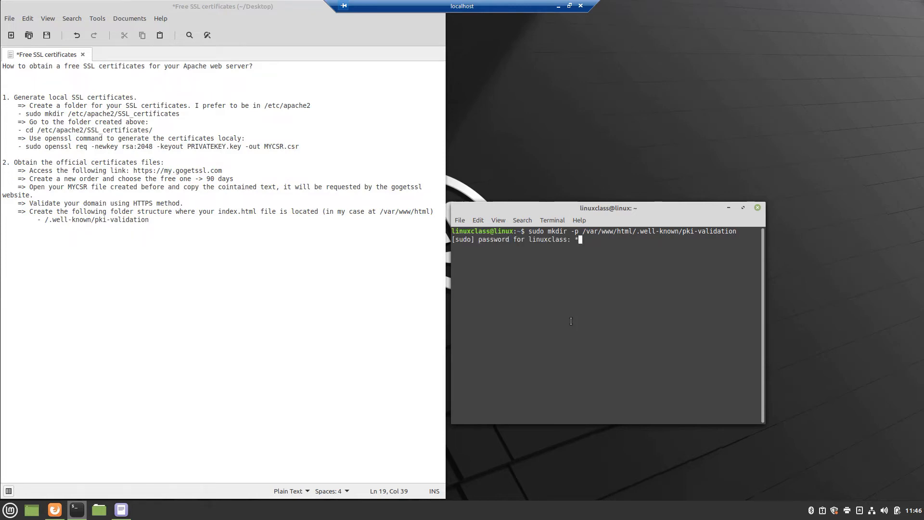
pyautogui.write('*******')
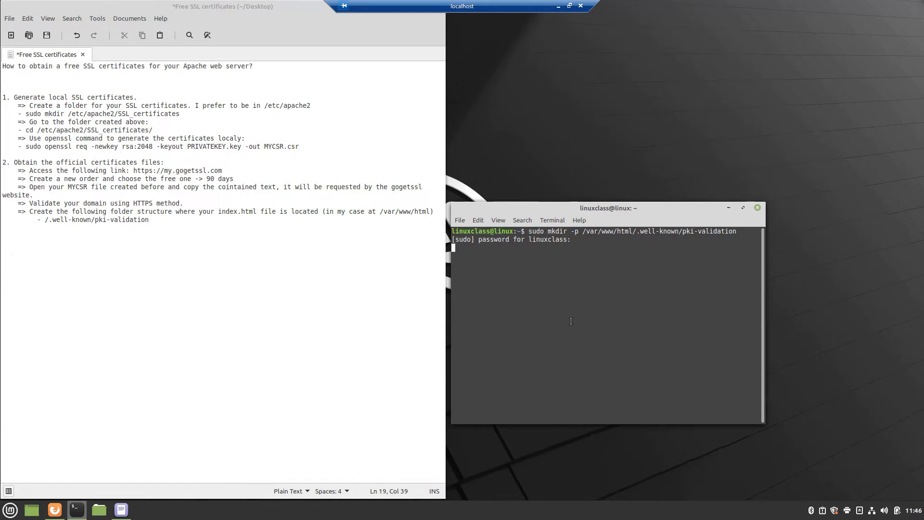
pyautogui.press('Return')
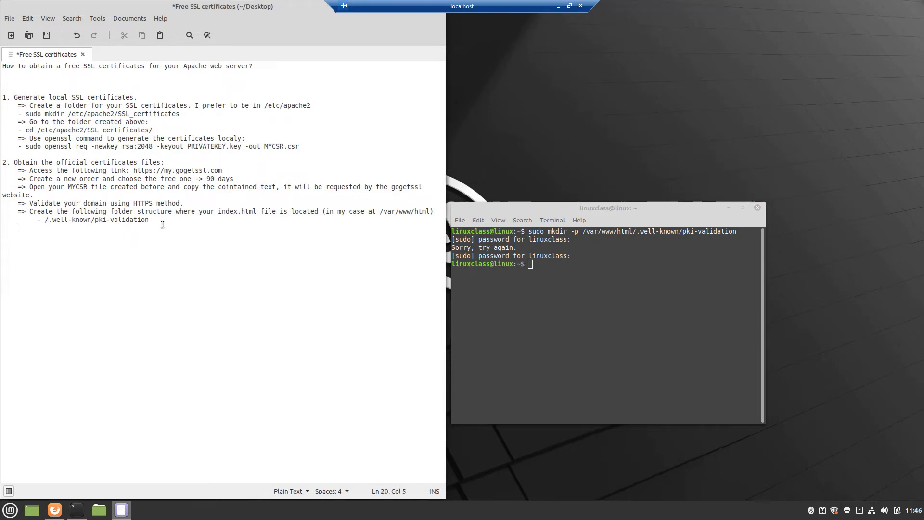
pyautogui.write('=> Download the validation file and move it inside of the folder pki-validation')
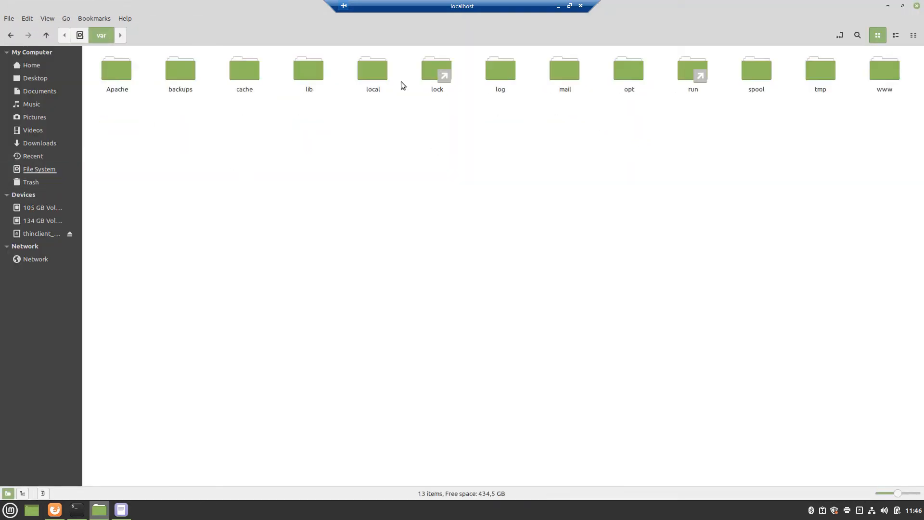
# - Browse into /var/www/html, reveal hidden files and enter .well-known to see pki-validation
pyautogui.doubleClick(884, 67)
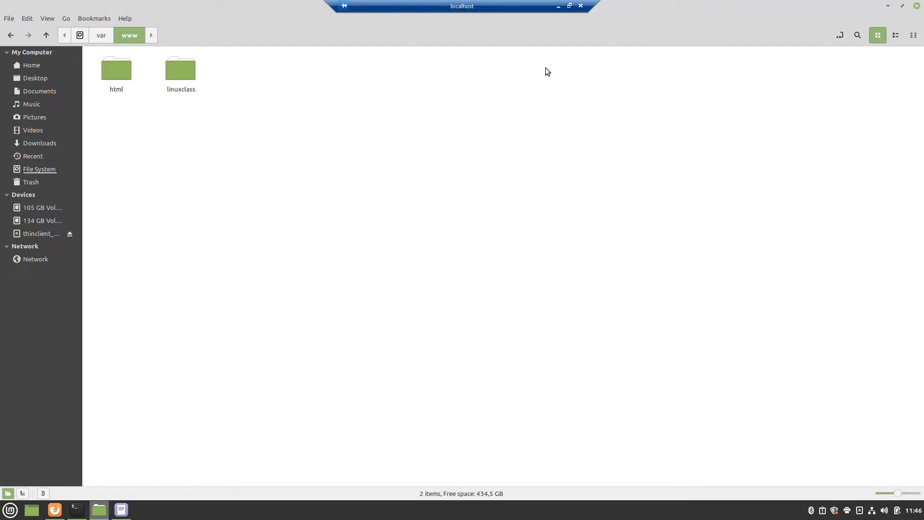
pyautogui.doubleClick(116, 67)
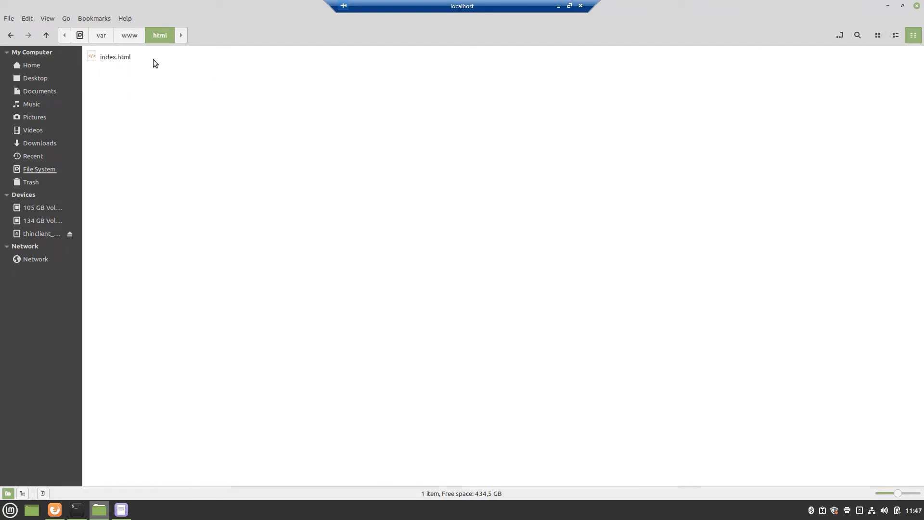
pyautogui.click(46, 18)
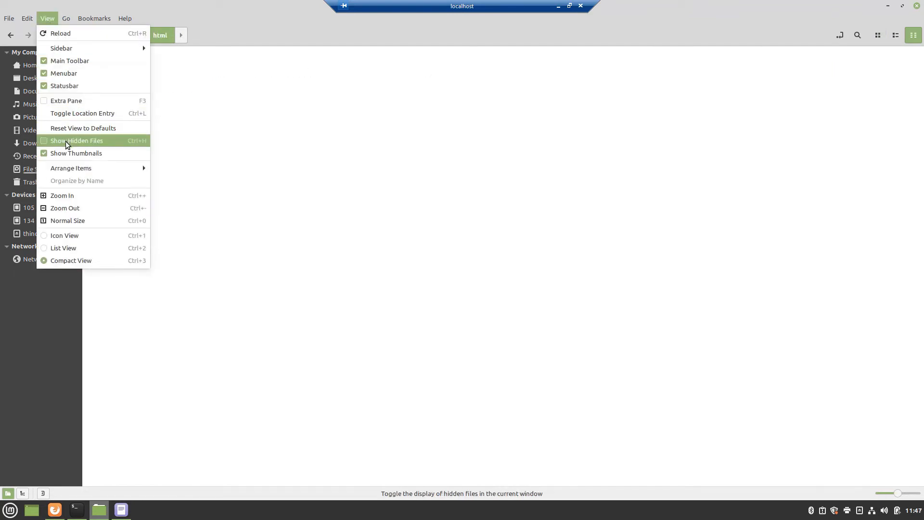
pyautogui.click(77, 141)
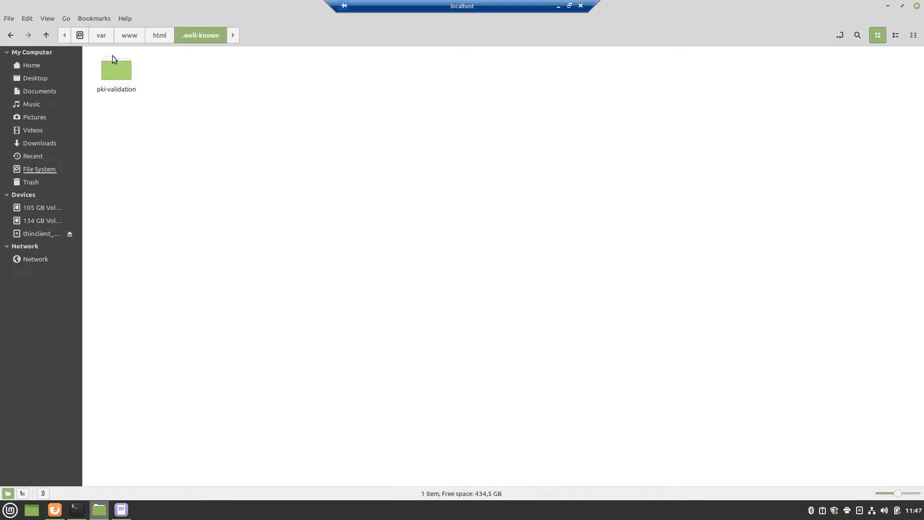
pyautogui.doubleClick(117, 69)
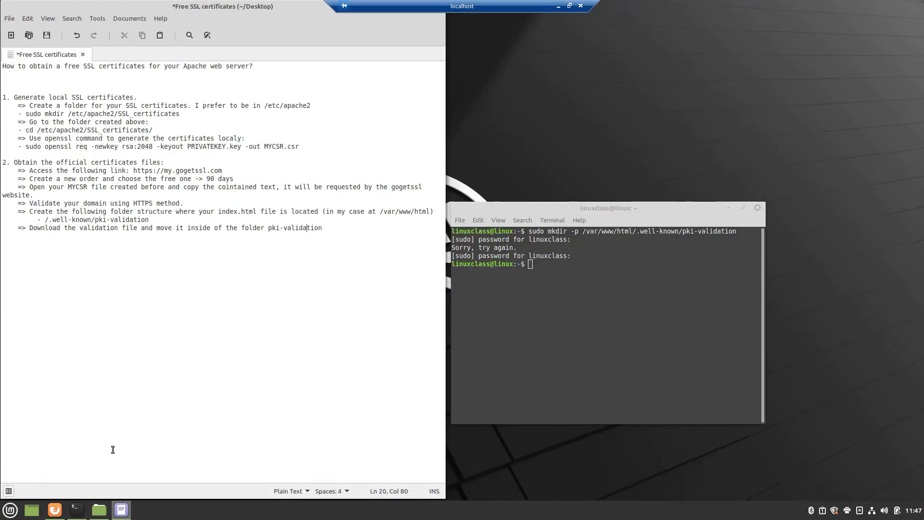
# - Save validation file EE621C01F5AF65661E9296F6BD406DF7.txt to Downloads and paste the copy command in Terminal
pyautogui.click(54, 510)
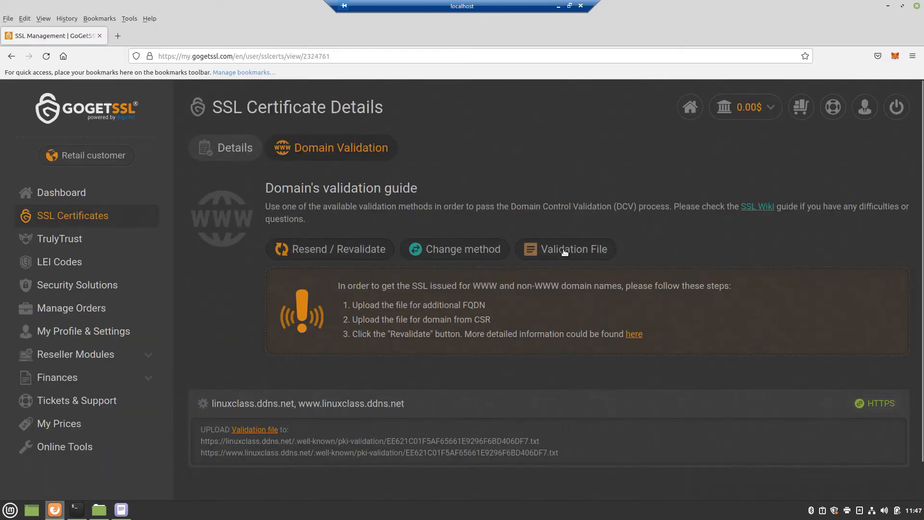
pyautogui.click(572, 248)
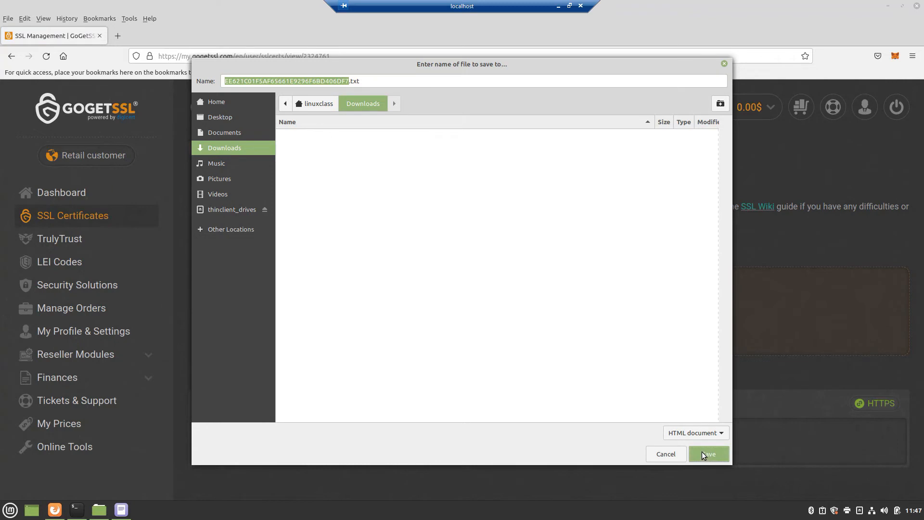
pyautogui.click(707, 454)
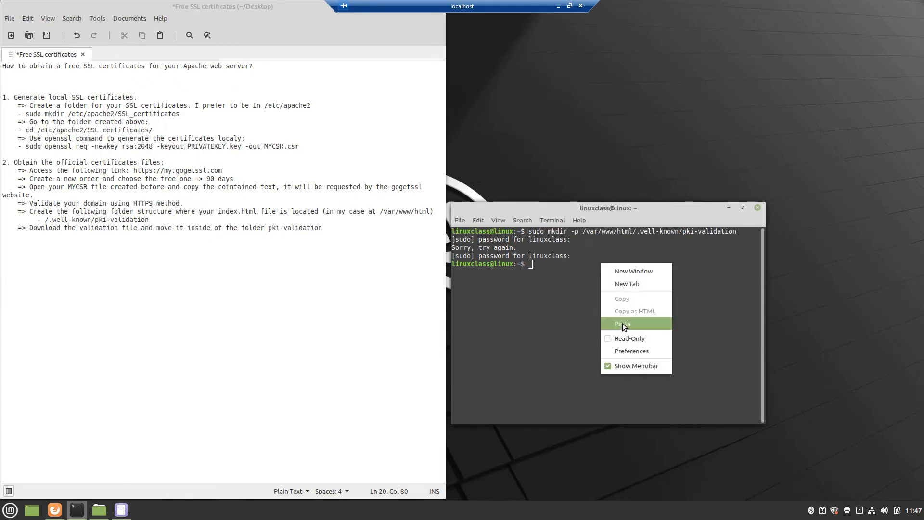
pyautogui.click(623, 324)
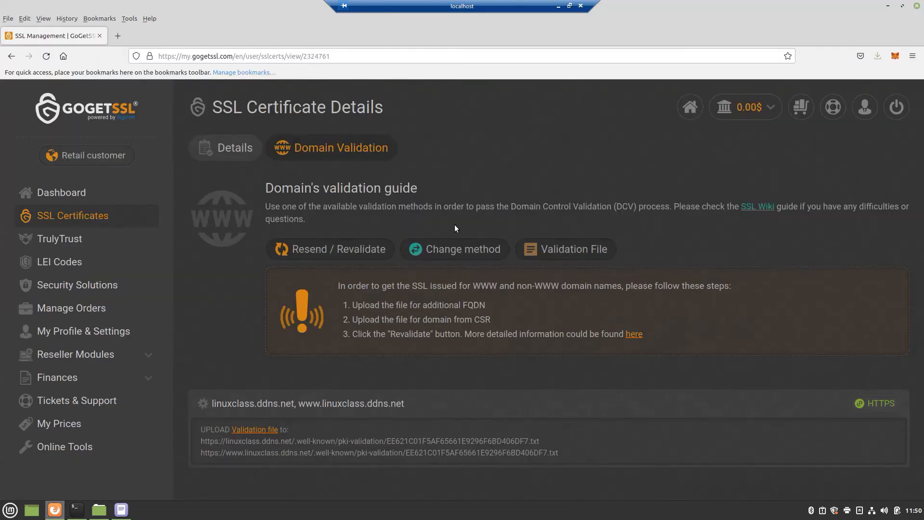
# - Re-validate linuxclass.ddns.net and review the processing status until the trial SSL shows Active
pyautogui.click(330, 248)
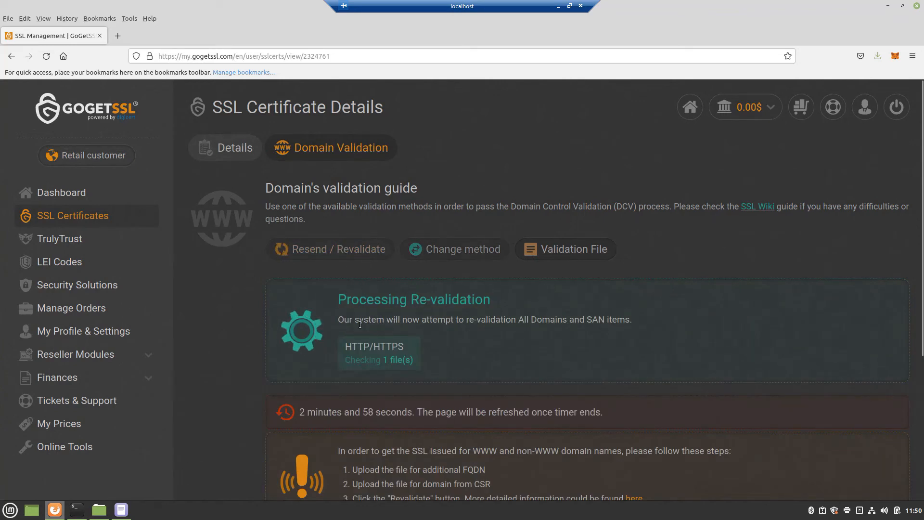
pyautogui.moveTo(494, 323)
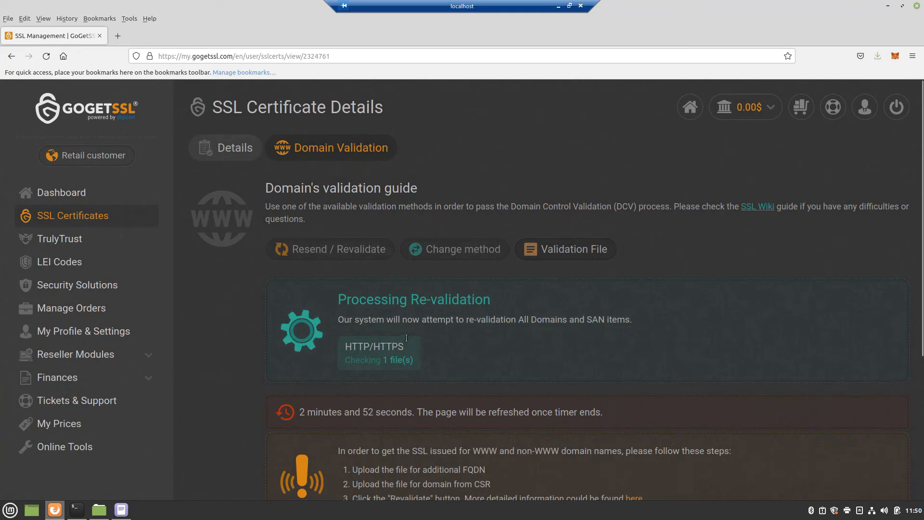
pyautogui.moveTo(424, 348)
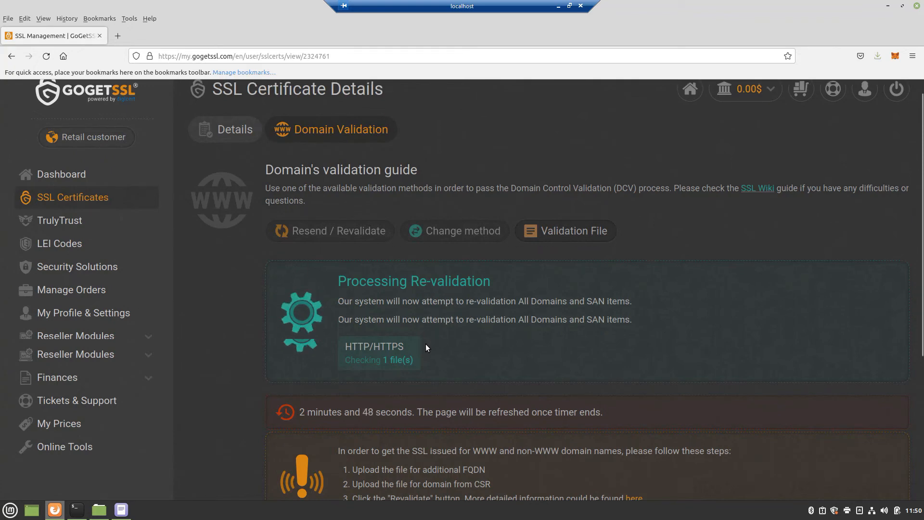
pyautogui.scroll(-3)
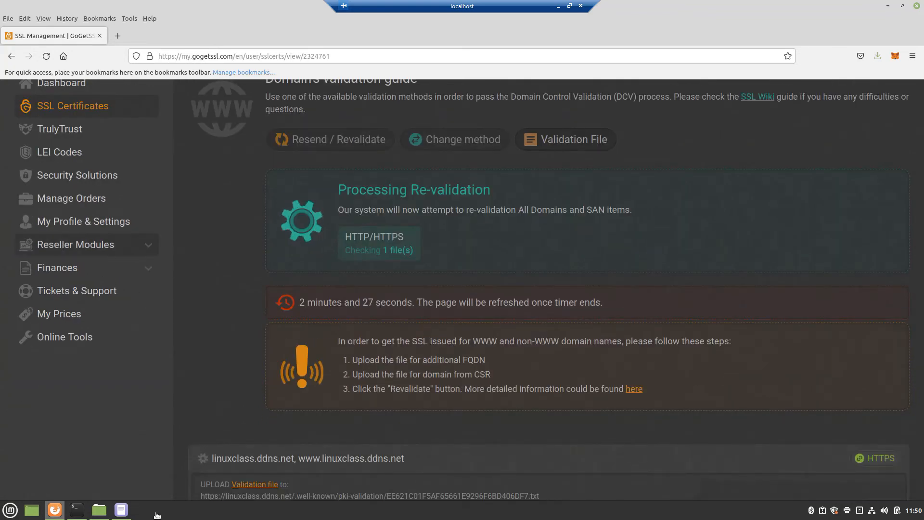
pyautogui.scroll(-3)
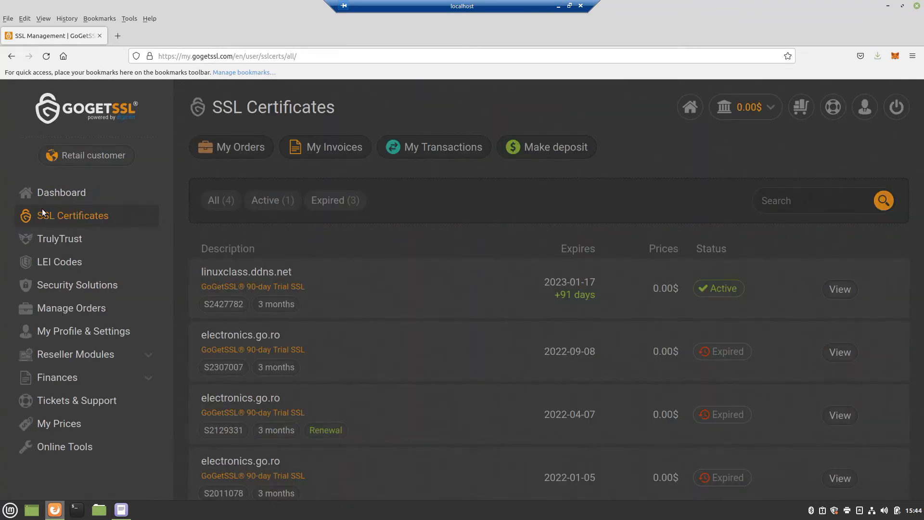
pyautogui.moveTo(711, 290)
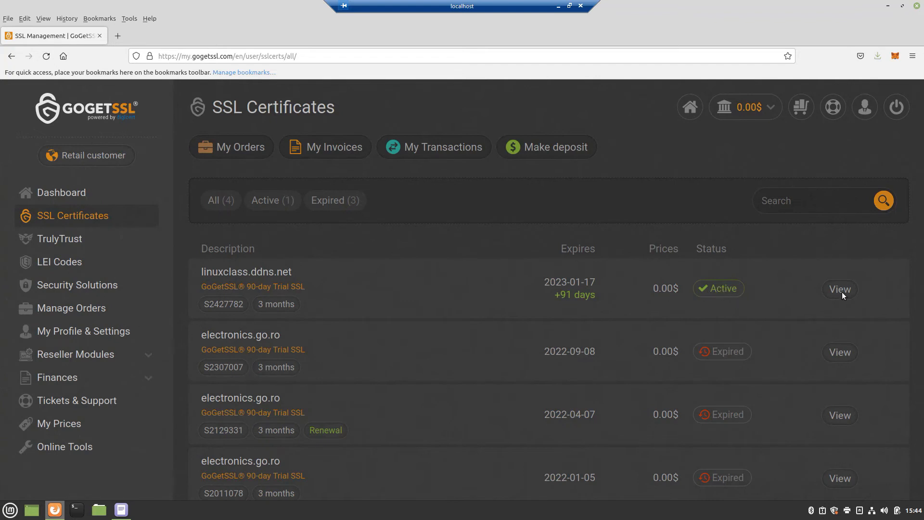
# - View the linuxclass.ddns.net trial SSL details, which report the certificate approved and issued
pyautogui.click(839, 289)
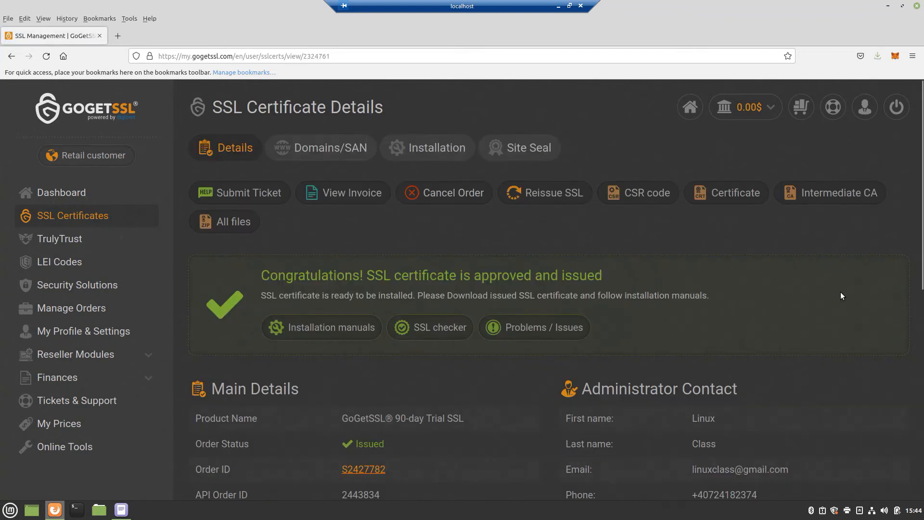
pyautogui.moveTo(734, 192)
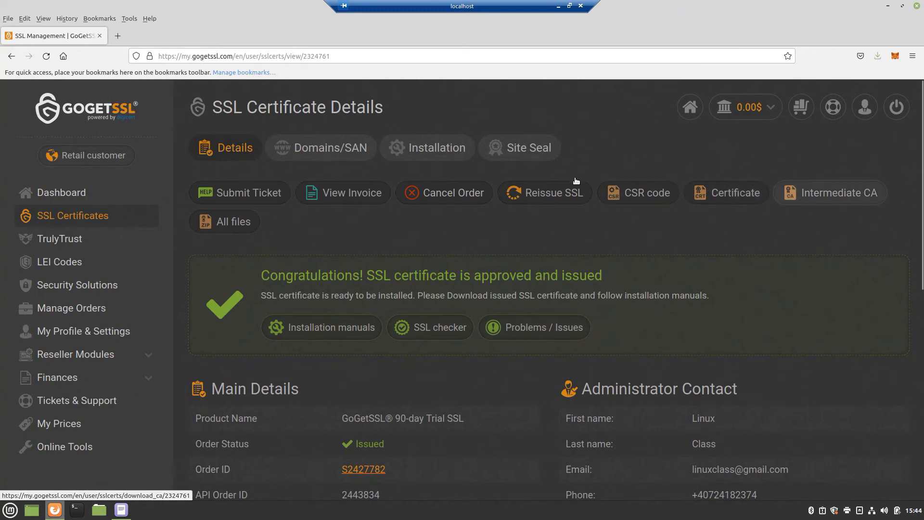
pyautogui.click(120, 509)
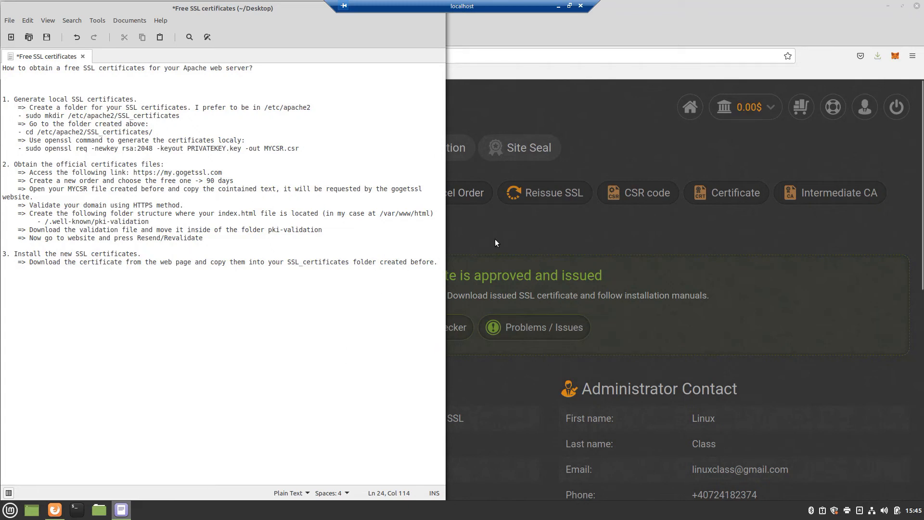
pyautogui.click(462, 6)
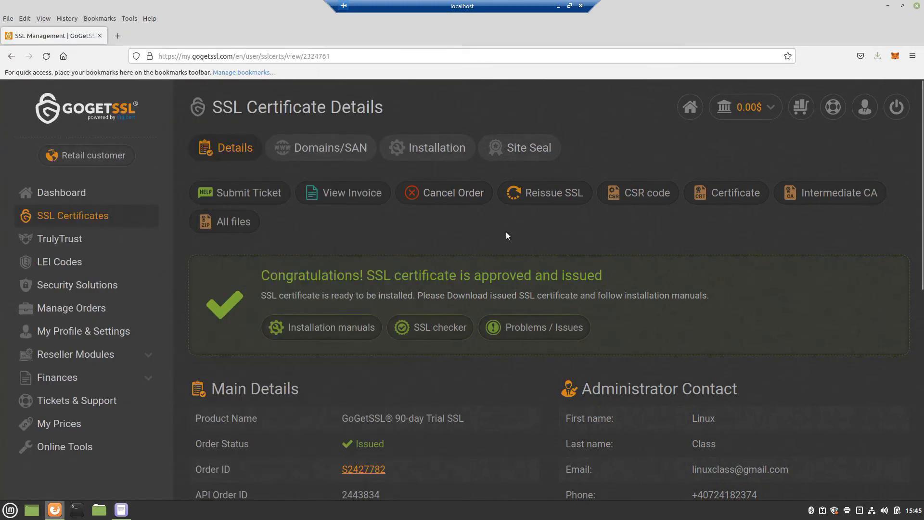
# - Save the issued certificate and the intermediate CA file from GoGetSSL into Downloads
pyautogui.click(737, 193)
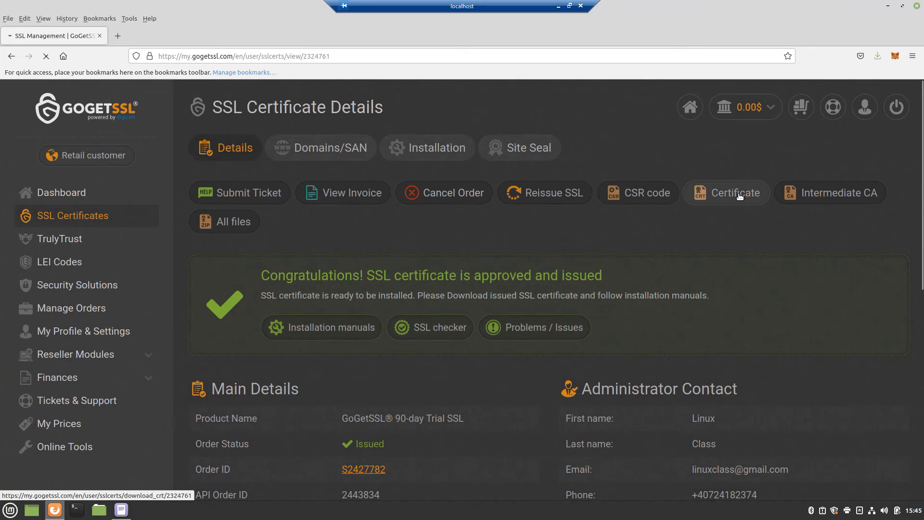
pyautogui.click(736, 192)
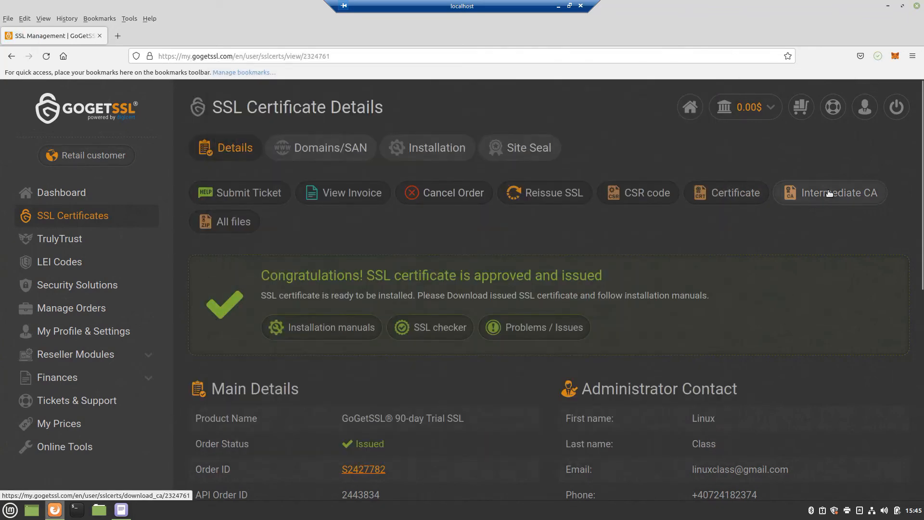
pyautogui.click(836, 193)
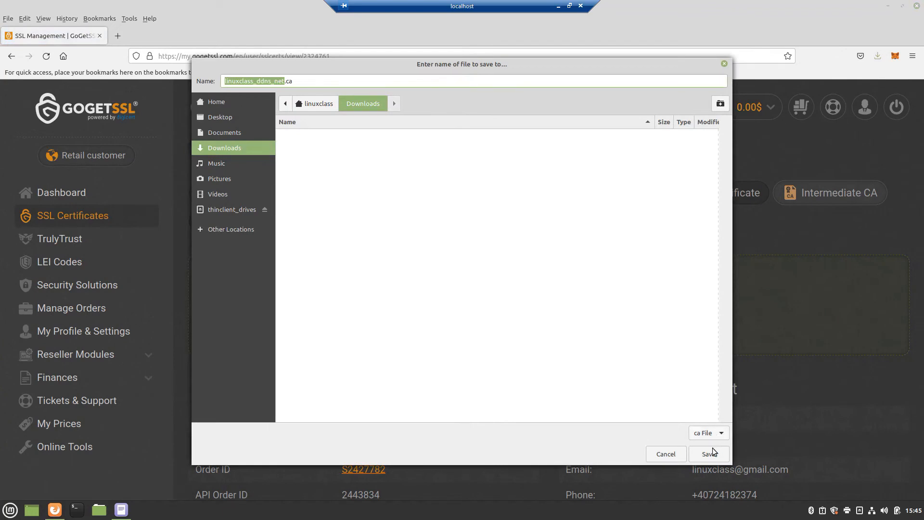
pyautogui.click(710, 453)
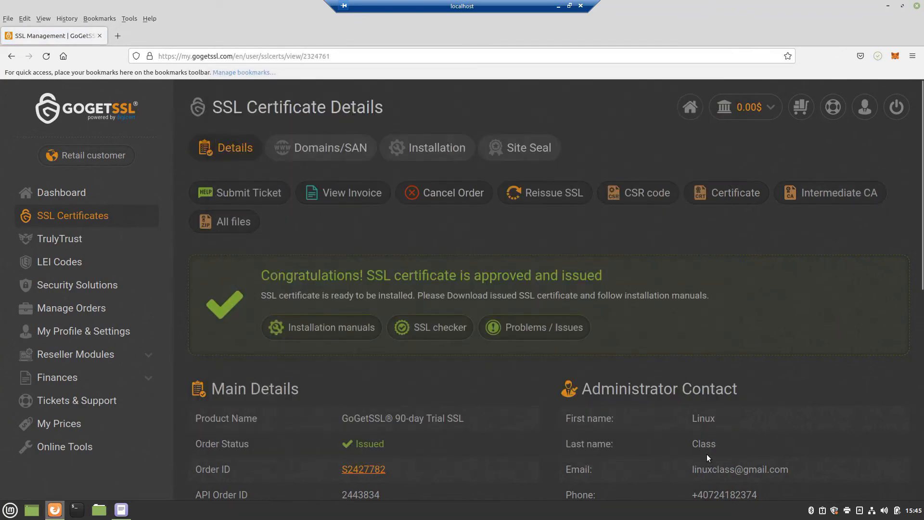
pyautogui.click(121, 508)
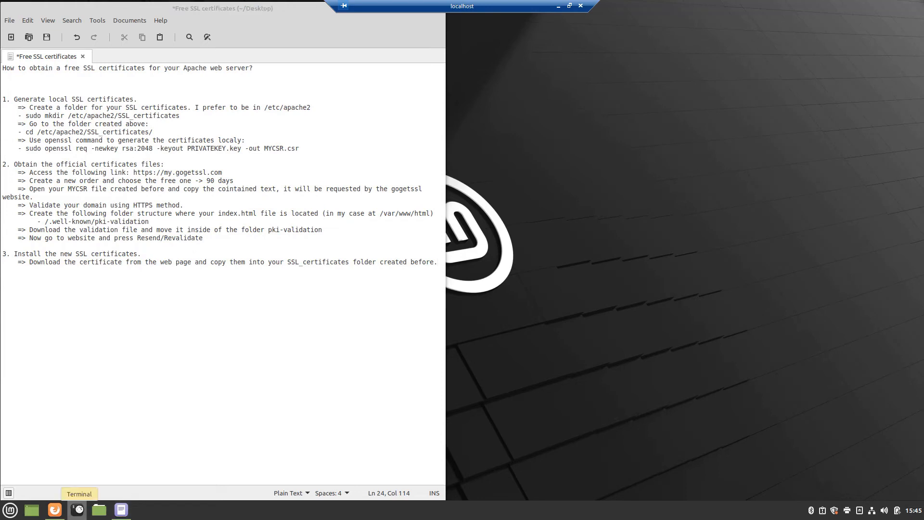
# - In a new terminal, sudo cp the linuxclass_ddns_net .crt and .ca files into /etc/apache2/SSL_certificates
pyautogui.click(75, 509)
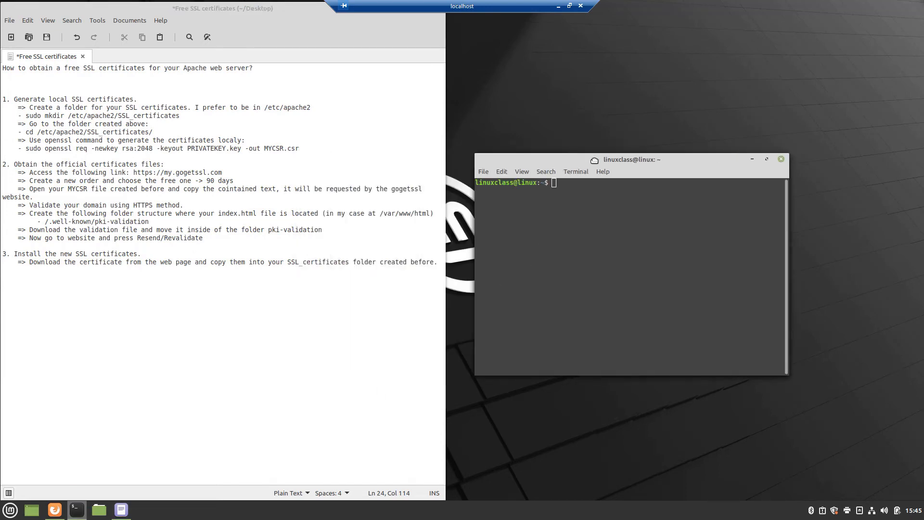
pyautogui.moveTo(630, 159); pyautogui.dragTo(612, 206)
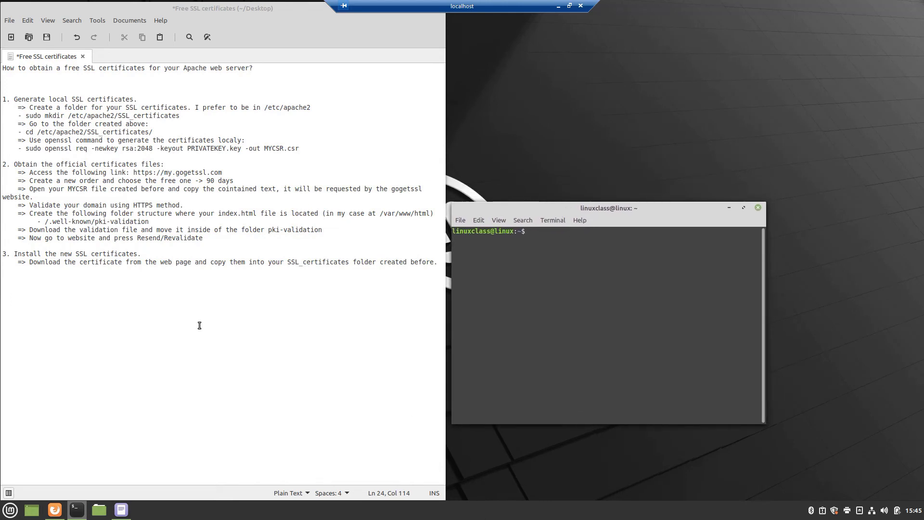
pyautogui.click(590, 231)
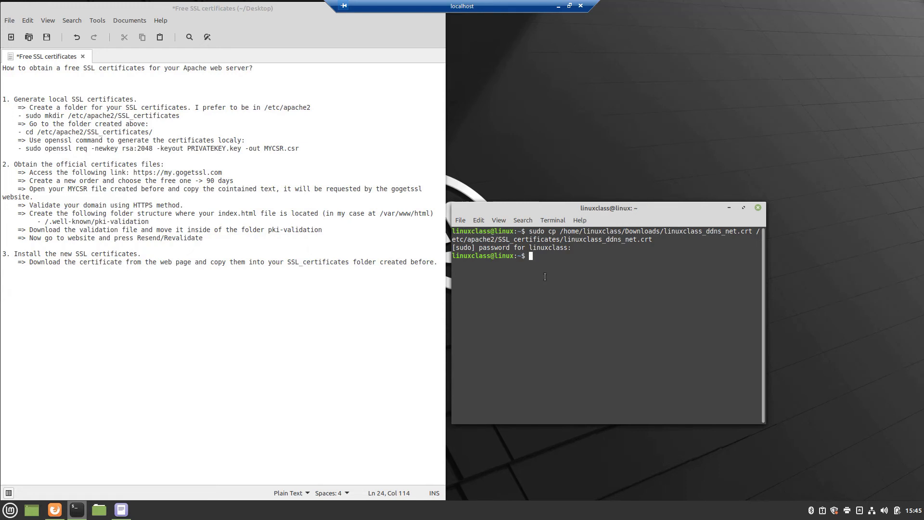
pyautogui.write('sudo cp /home/linuxclass/Downloads/linuxclass_ddns_net.ca /etc/apache2/SSL_certificates/linuxclass_ddns_net.ca')
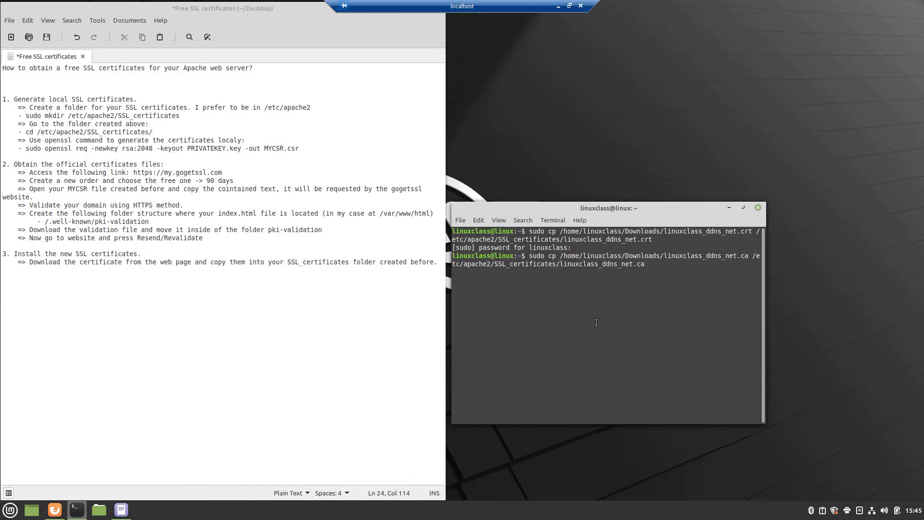
pyautogui.press('Return')
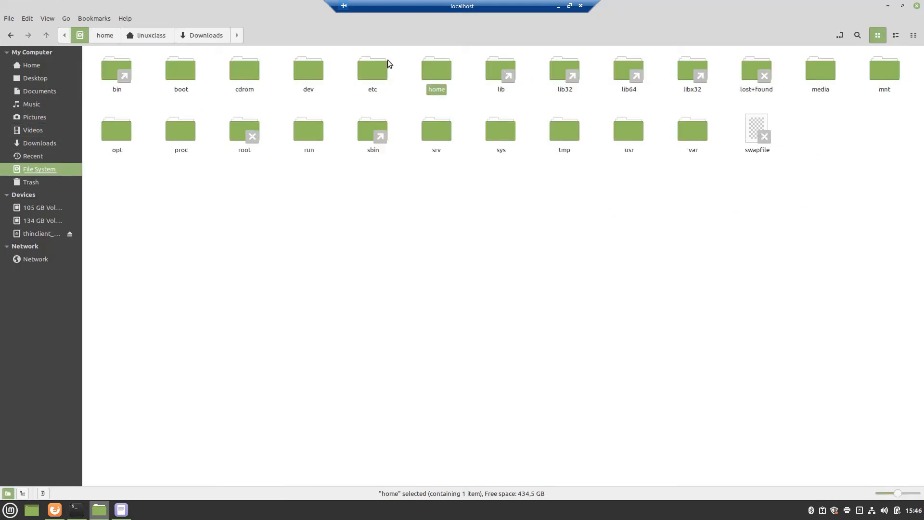
# - Browse into /etc/apache2 and check the contents of the SSL_certificates folder
pyautogui.doubleClick(372, 71)
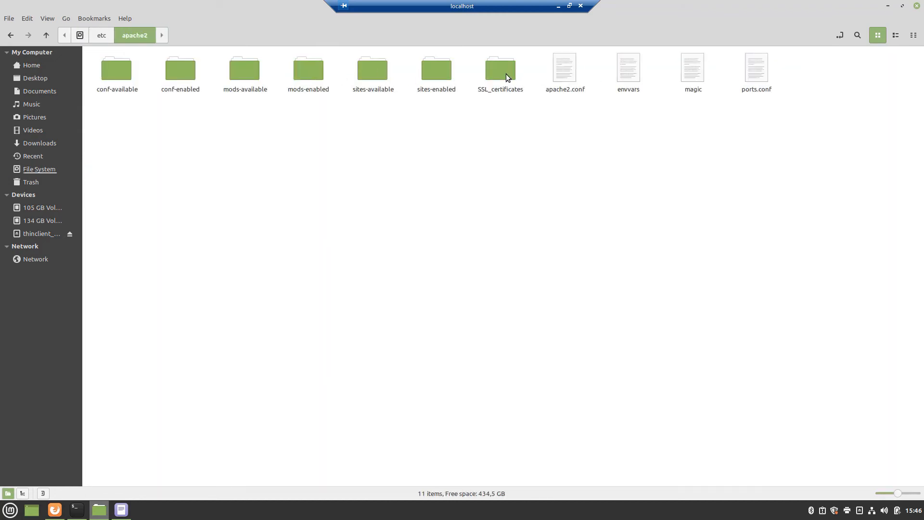
pyautogui.doubleClick(499, 67)
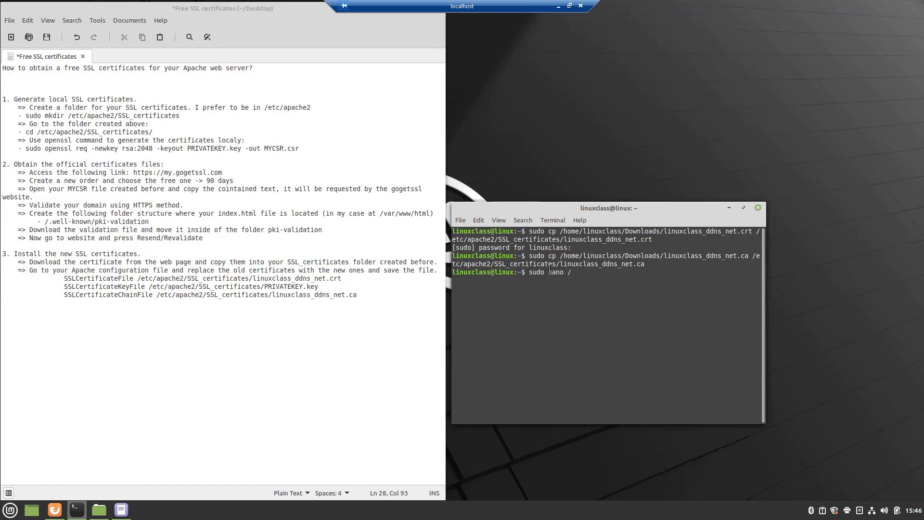
# - Open /etc/apache2/sites-available/linuxclass-ssl.conf in nano with sudo
pyautogui.write('etc/apache2/')
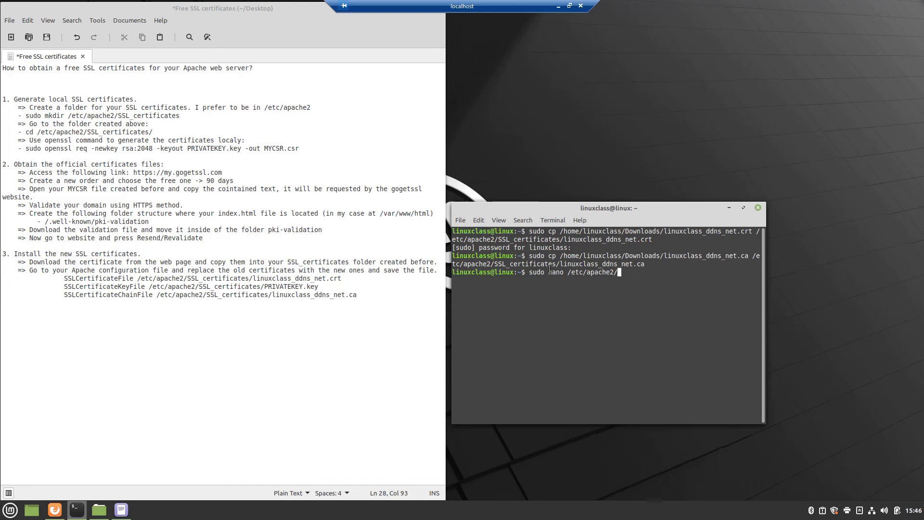
pyautogui.write('sites-')
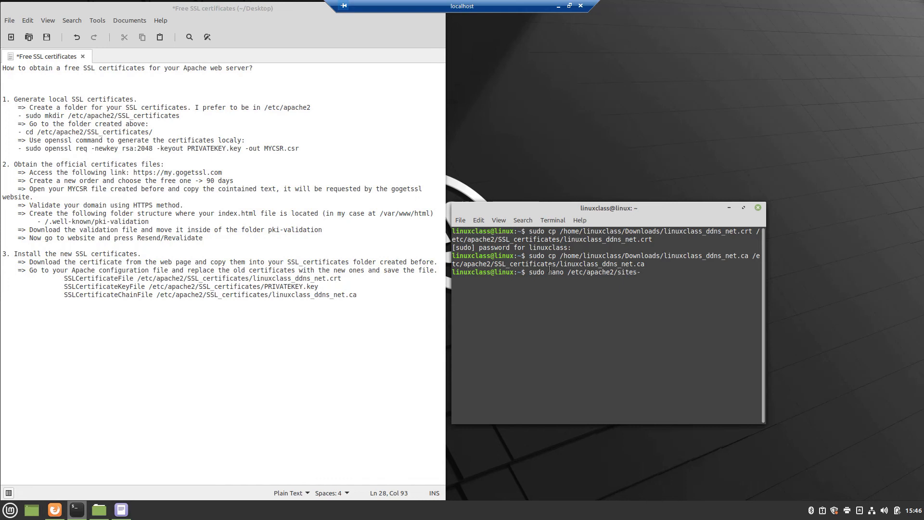
pyautogui.write('available/')
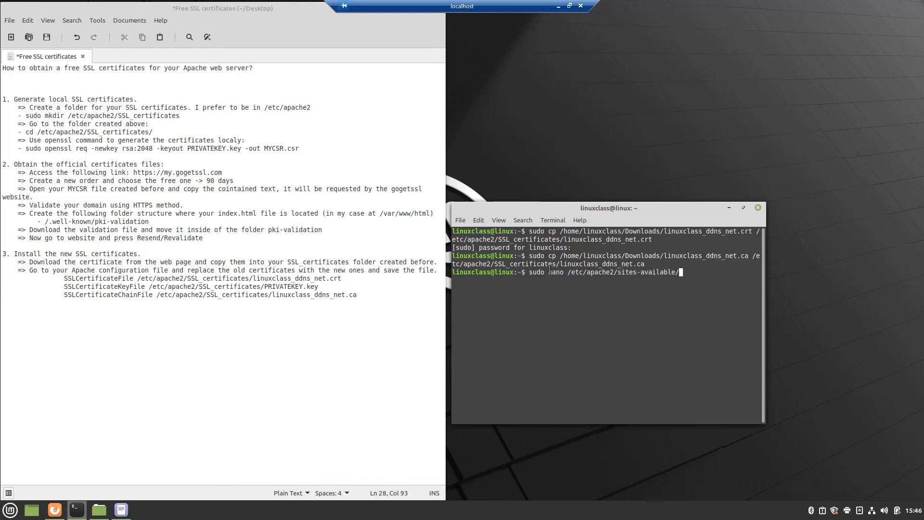
pyautogui.write('linuxclass')
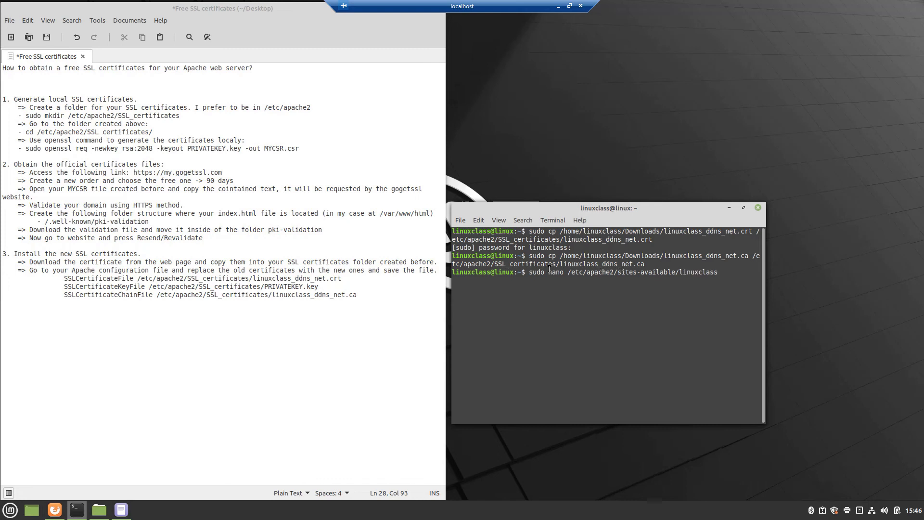
pyautogui.write('-ssl.conf')
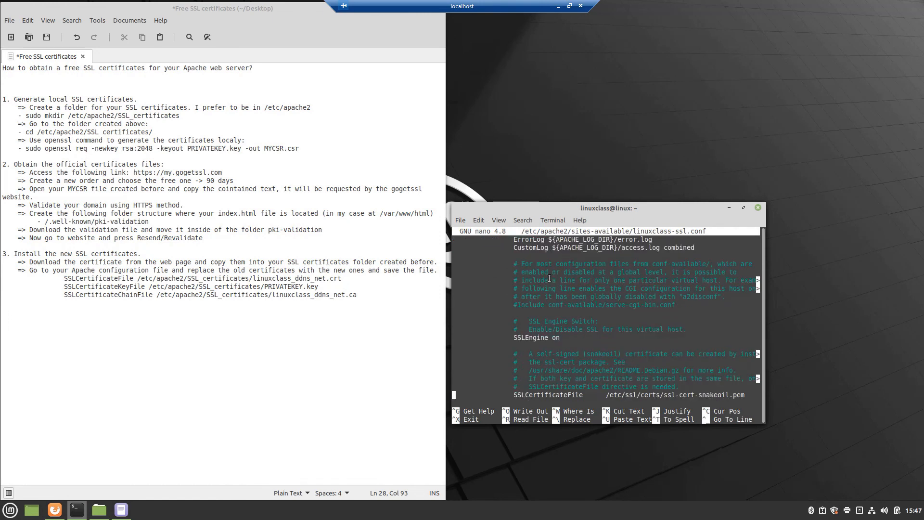
# - Comment the snakeoil lines, paste the linuxclass_ddns_net certificate, key and CA directives, and save
pyautogui.scroll(-3)
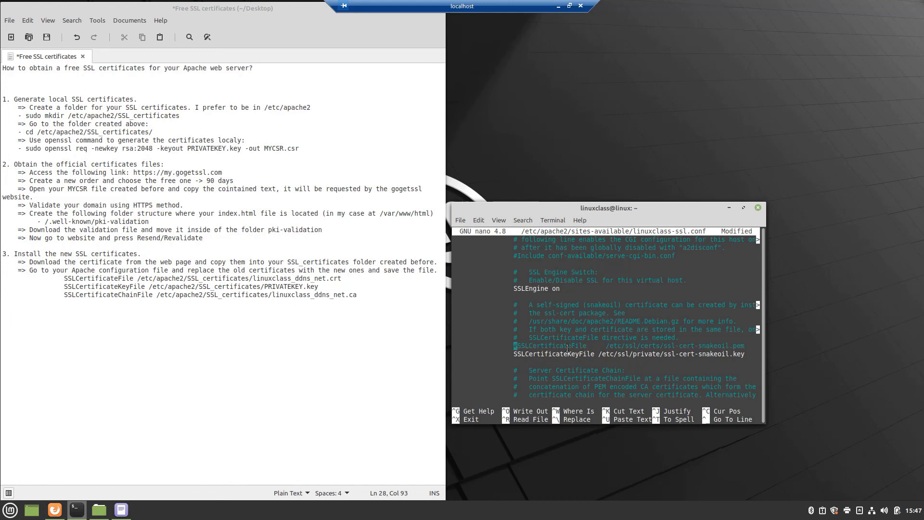
pyautogui.write('#')
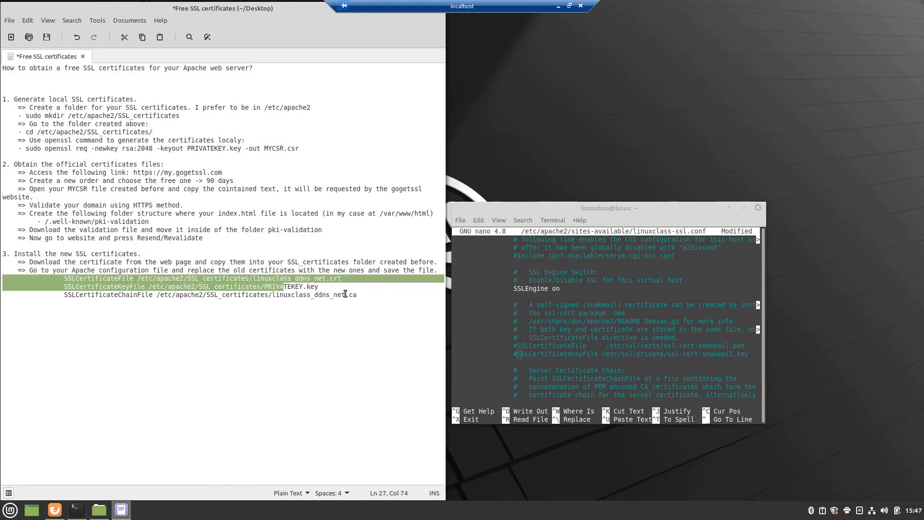
pyautogui.rightClick(353, 298)
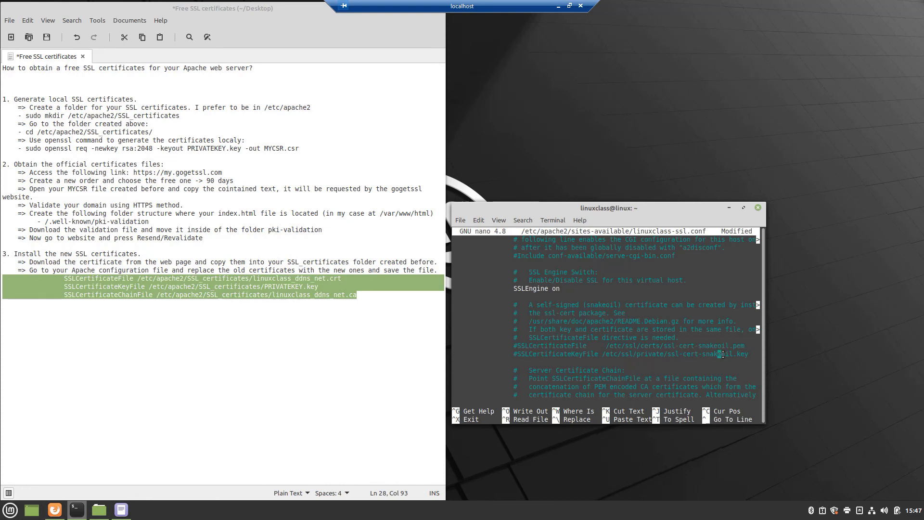
pyautogui.rightClick(453, 370)
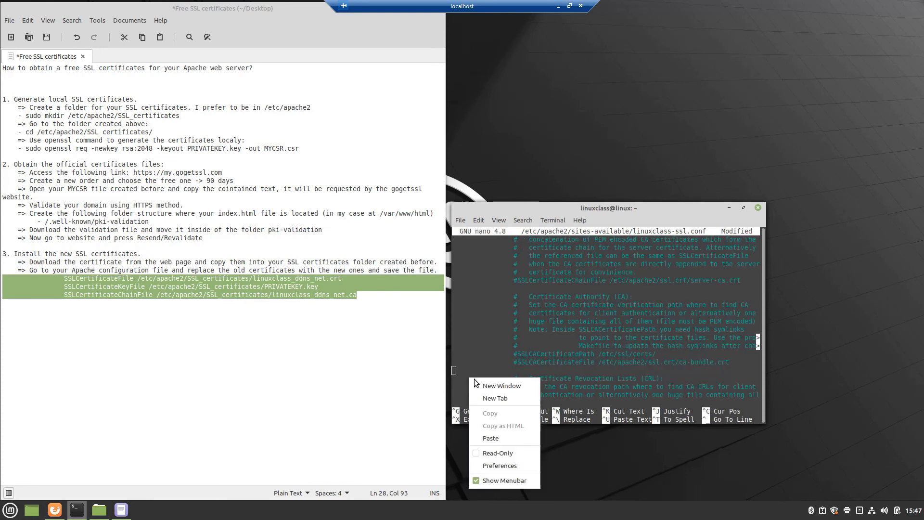
pyautogui.click(490, 438)
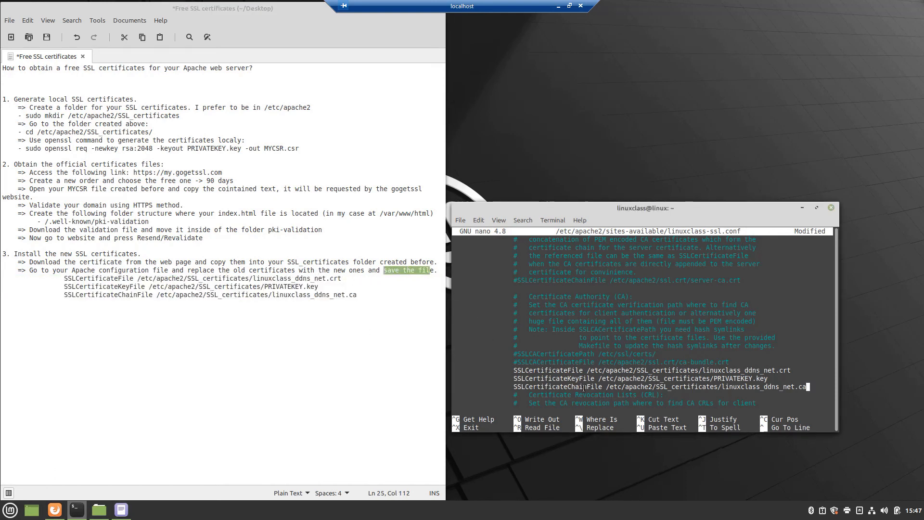
pyautogui.press('ctrl+o')
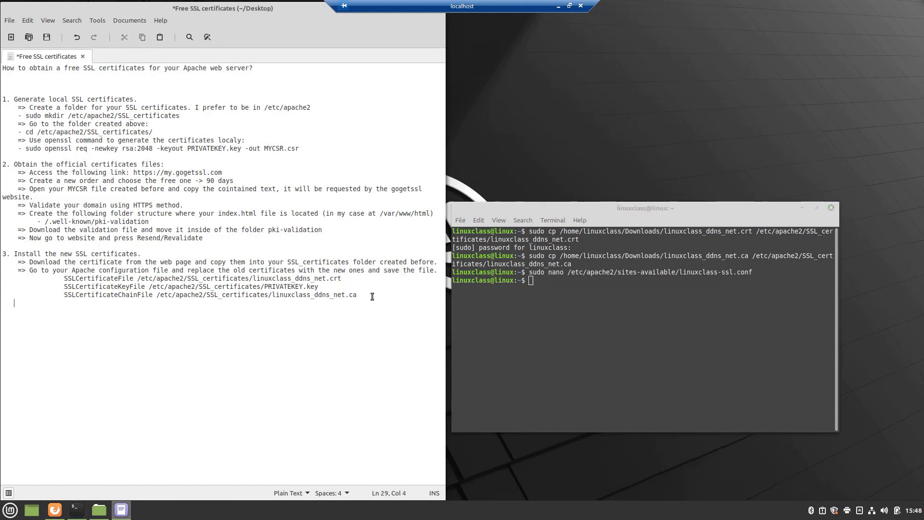
# - Note and run sudo service apache2 restart with the key passphrase, then note the trusted-page check
pyautogui.write('=> Restart the Apache server and you should be asked to insert the pass phrase added initially when the crt file was generated')
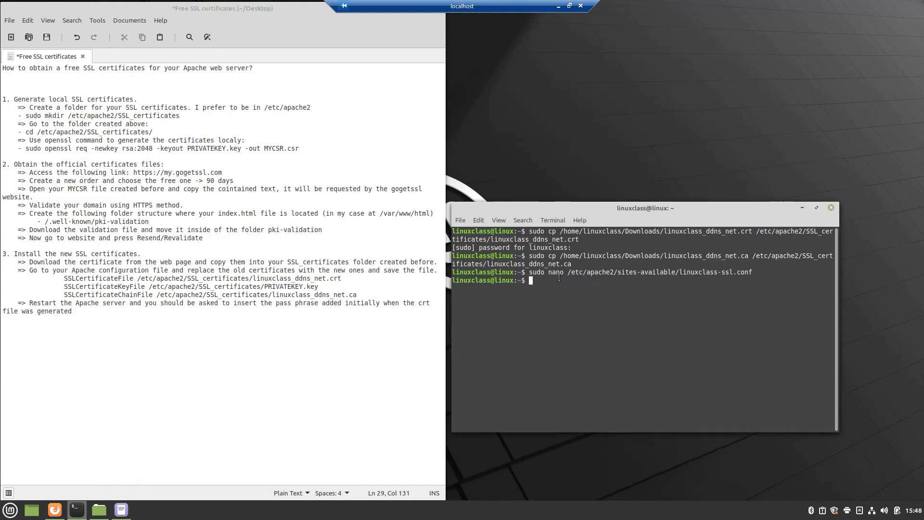
pyautogui.write('sudo service apa')
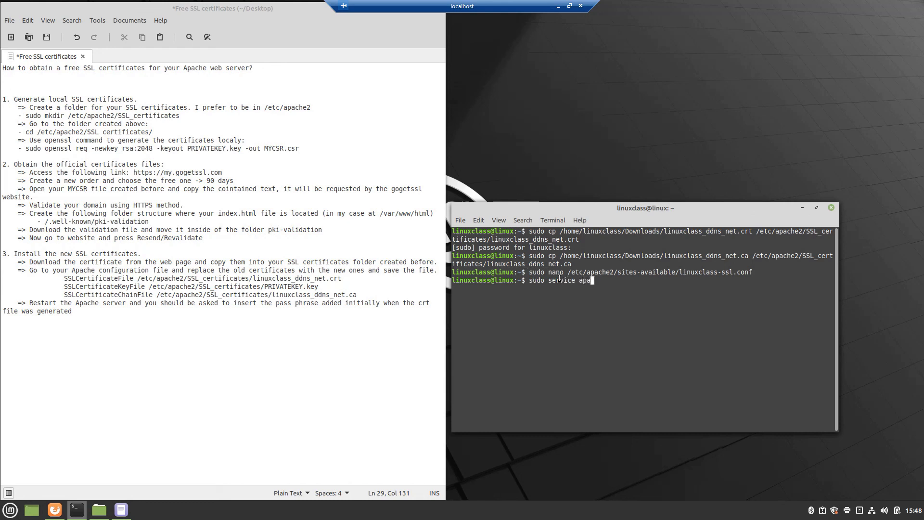
pyautogui.write('che2')
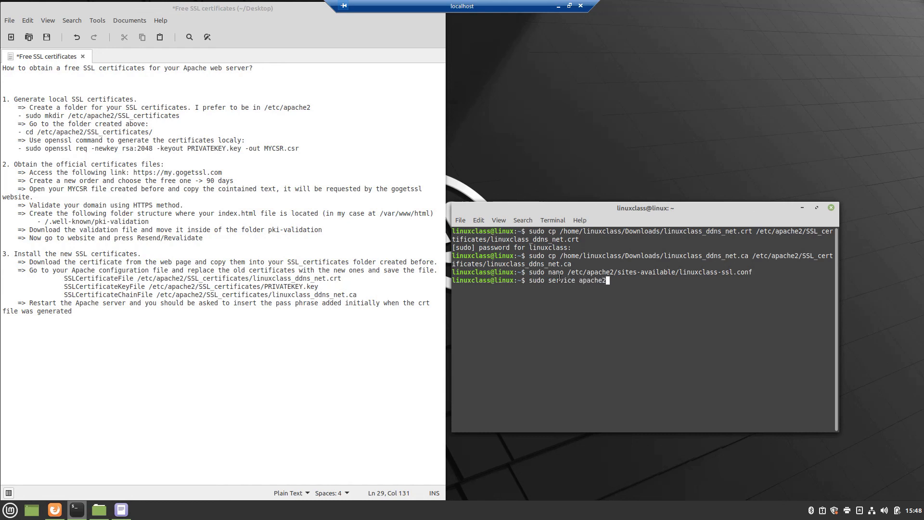
pyautogui.write('res')
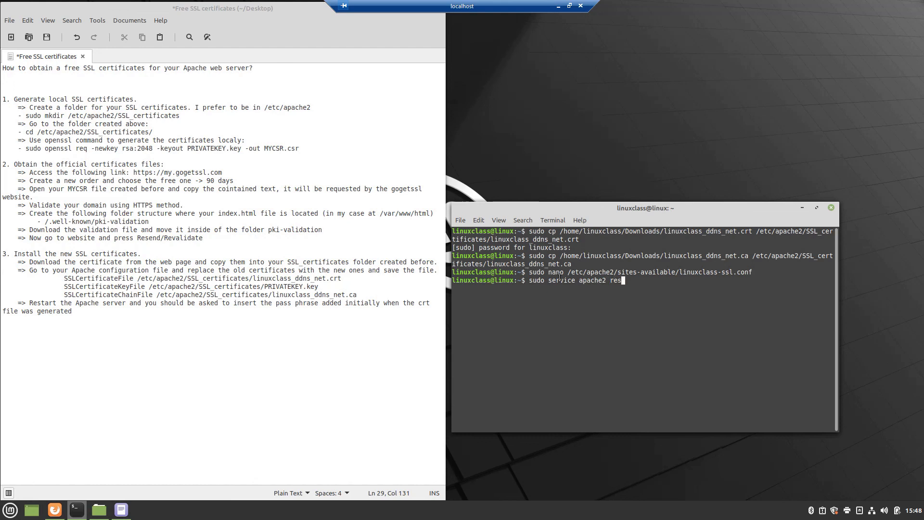
pyautogui.write('tart')
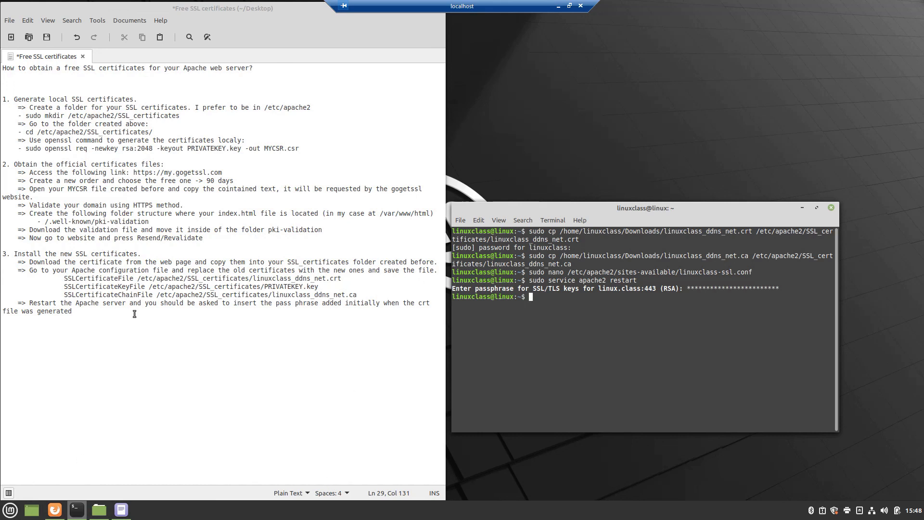
pyautogui.press('Return')
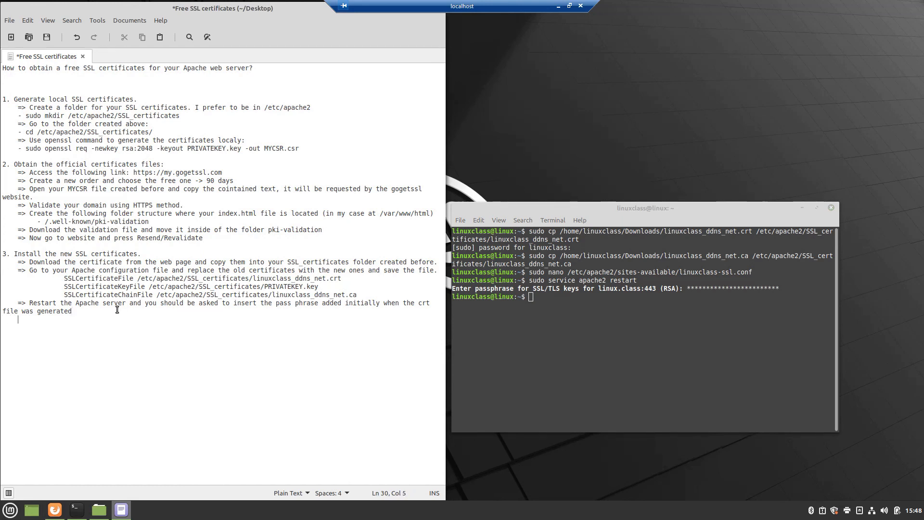
pyautogui.write('=> If everithing was ok then check if your web page is recognised as a trusted web page.')
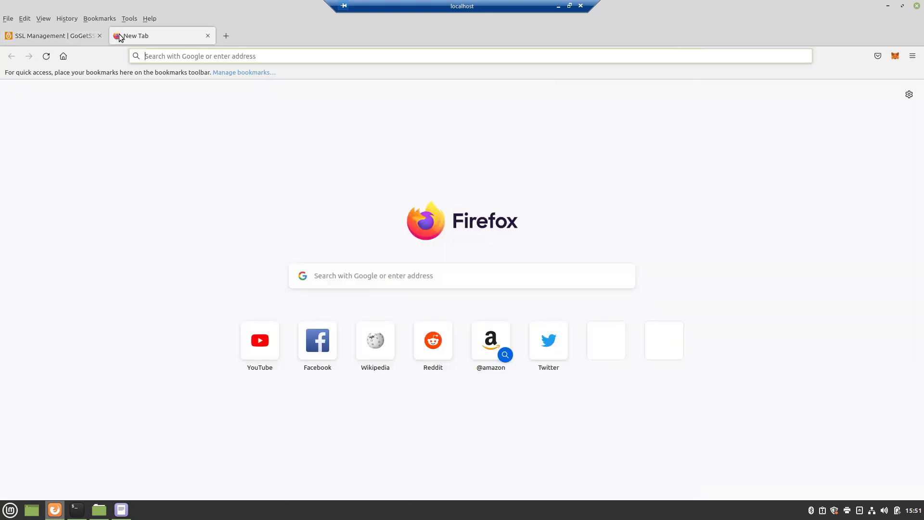
pyautogui.write('https://linuxclass.ddns.net')
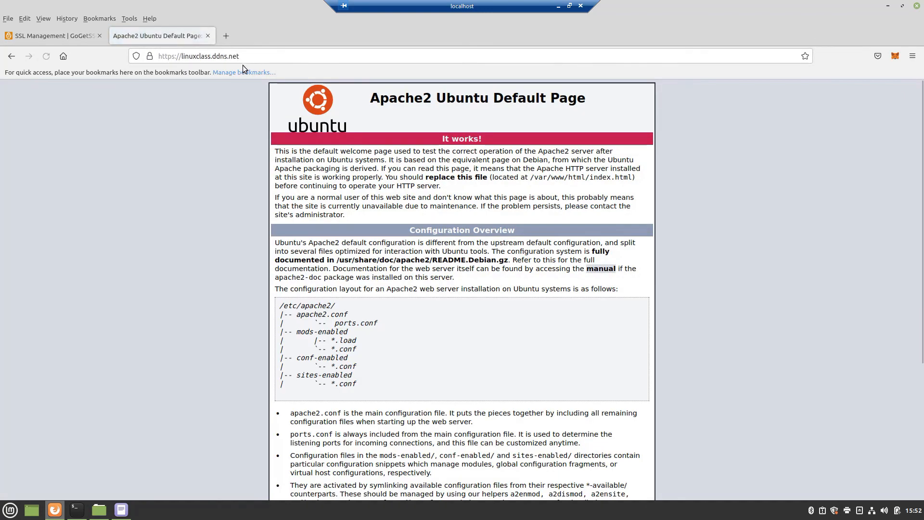
pyautogui.click(150, 56)
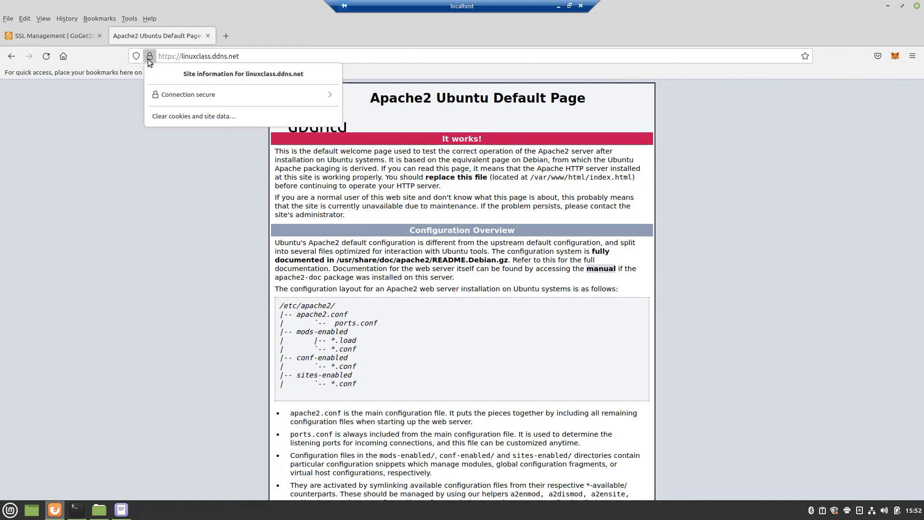
pyautogui.moveTo(195, 94)
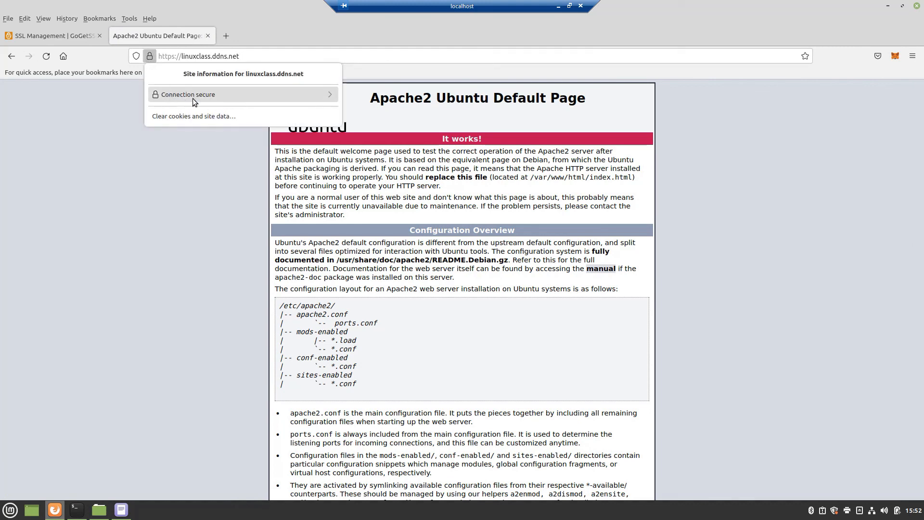